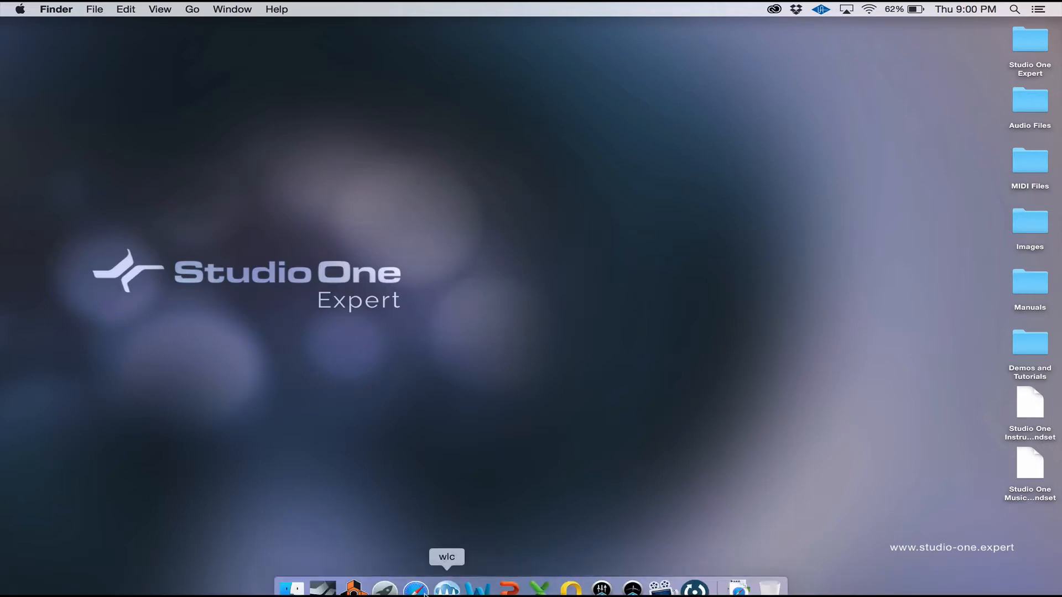
# Step: Launch Studio One from the Dock and open the Studio One application menu
pyautogui.click(352, 586)
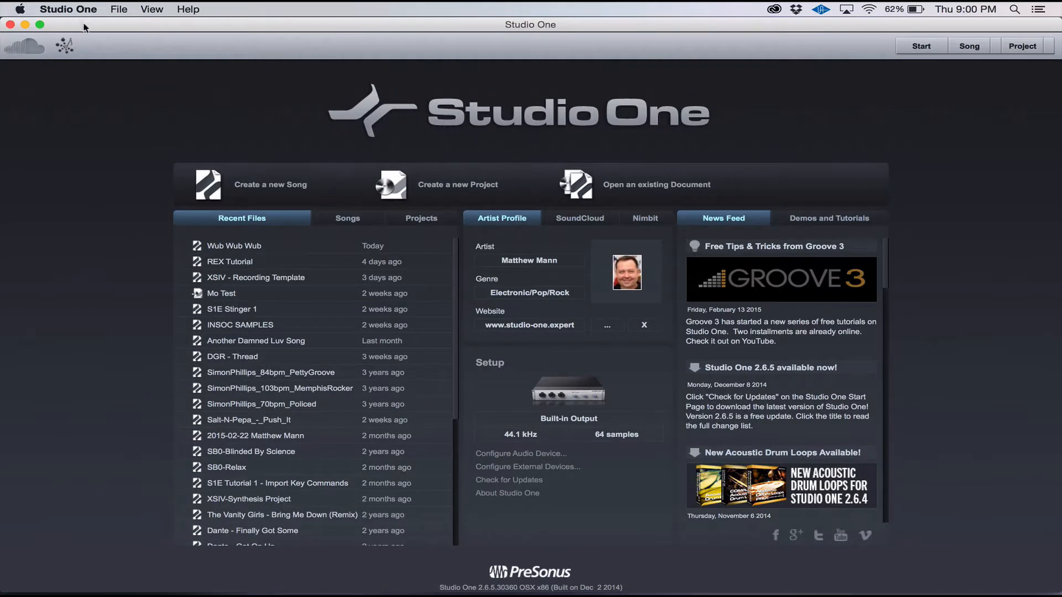
pyautogui.moveTo(77, 12)
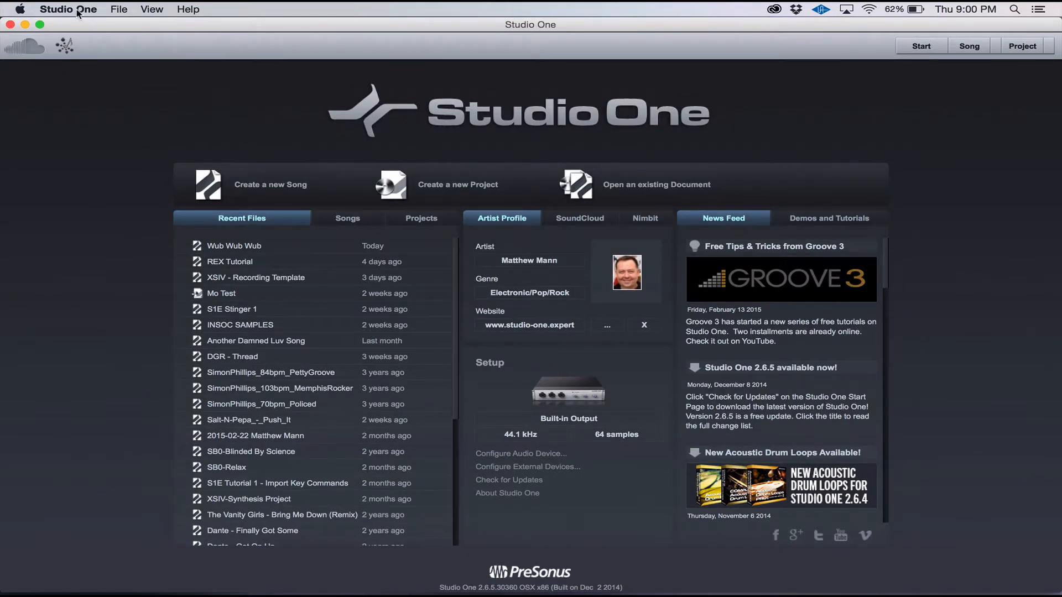
pyautogui.click(66, 8)
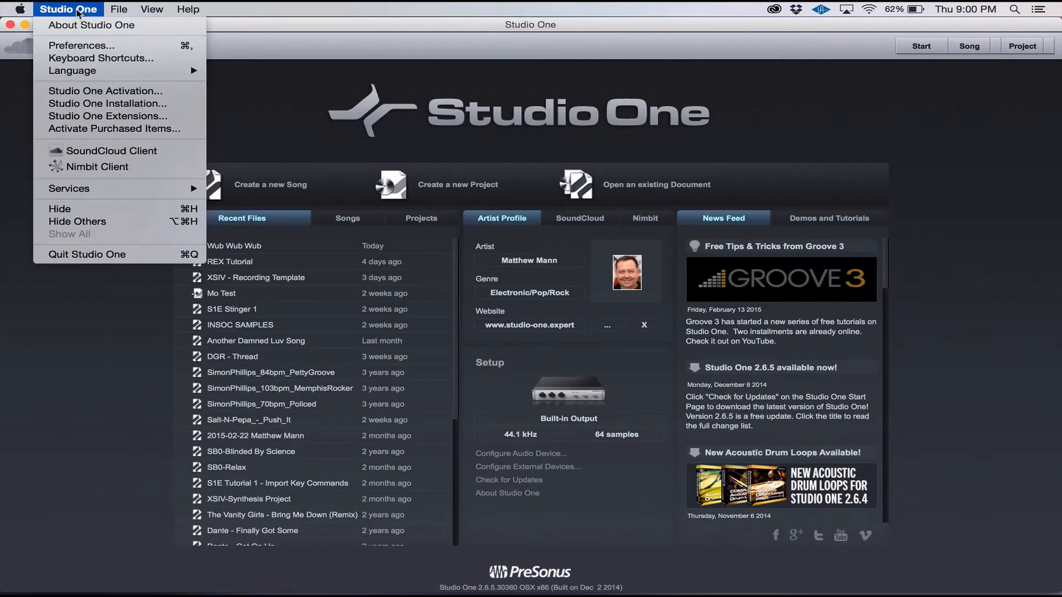
pyautogui.moveTo(107, 103)
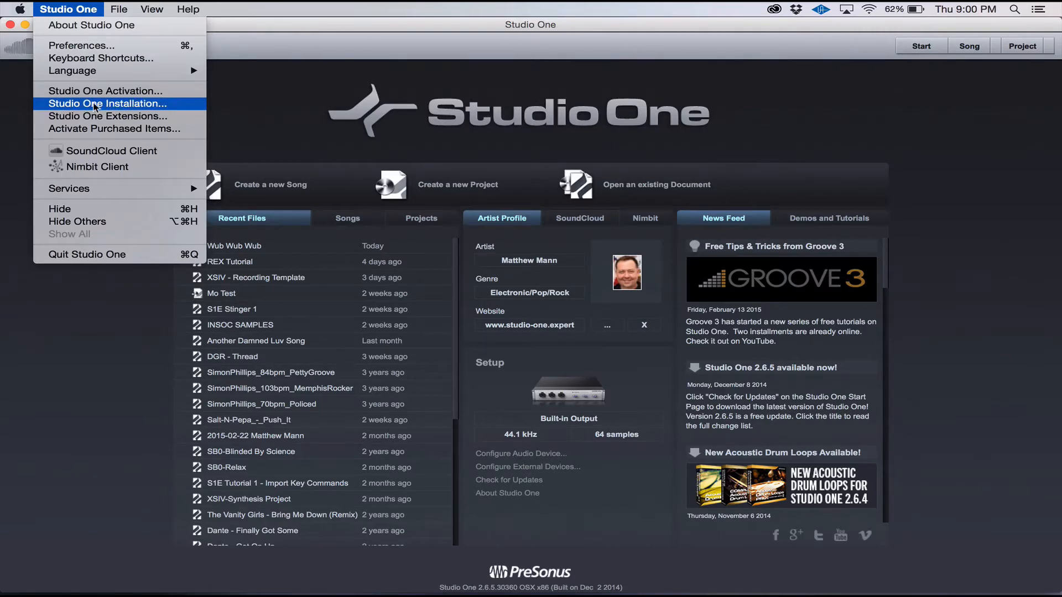
# Step: Choose Studio One Installation... to open the content installer
pyautogui.click(108, 103)
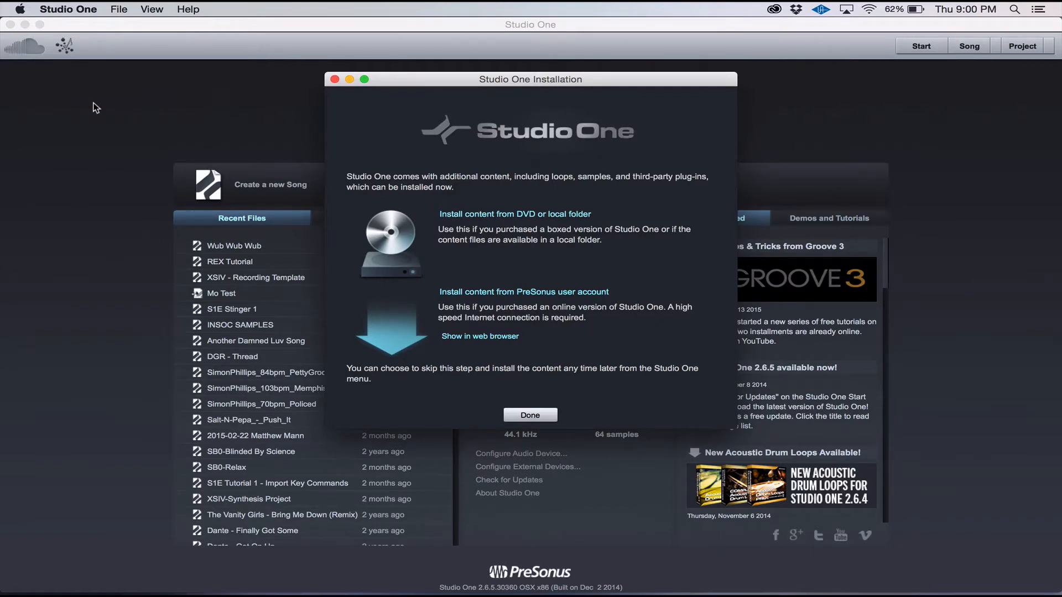
pyautogui.moveTo(117, 61)
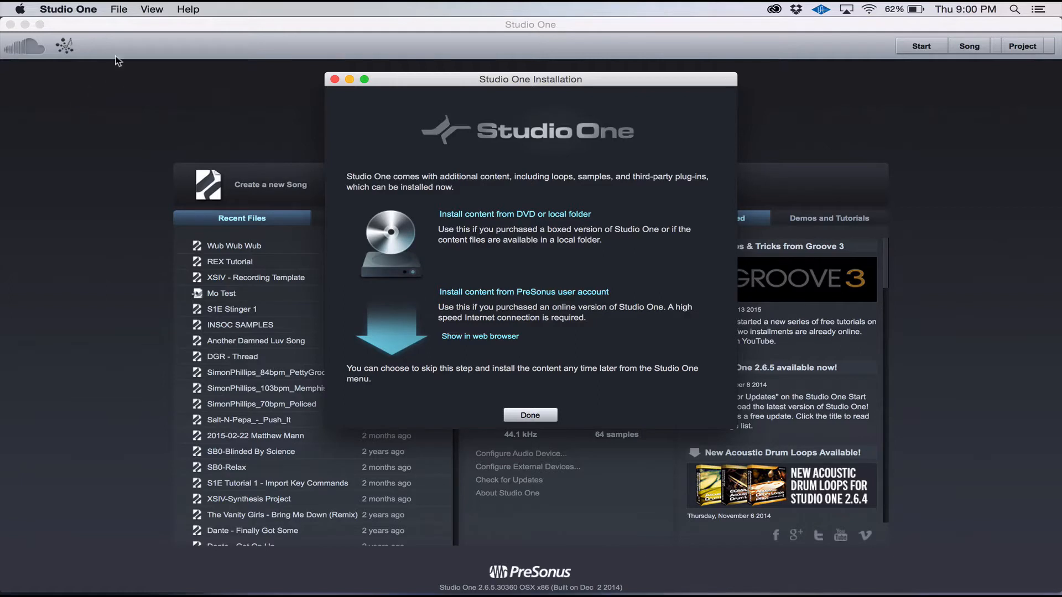
pyautogui.moveTo(492, 289)
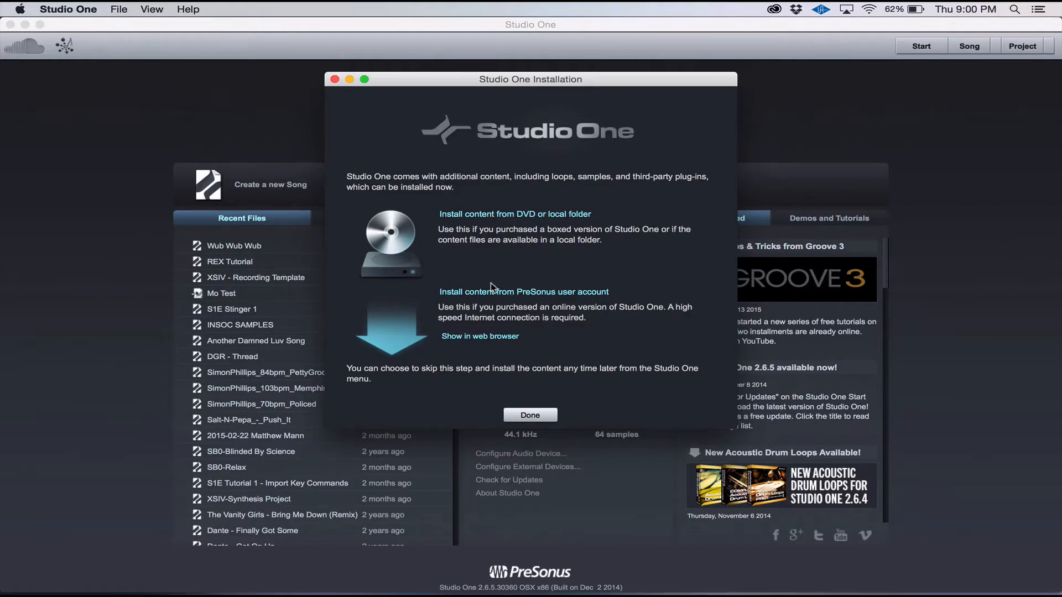
pyautogui.moveTo(523, 291)
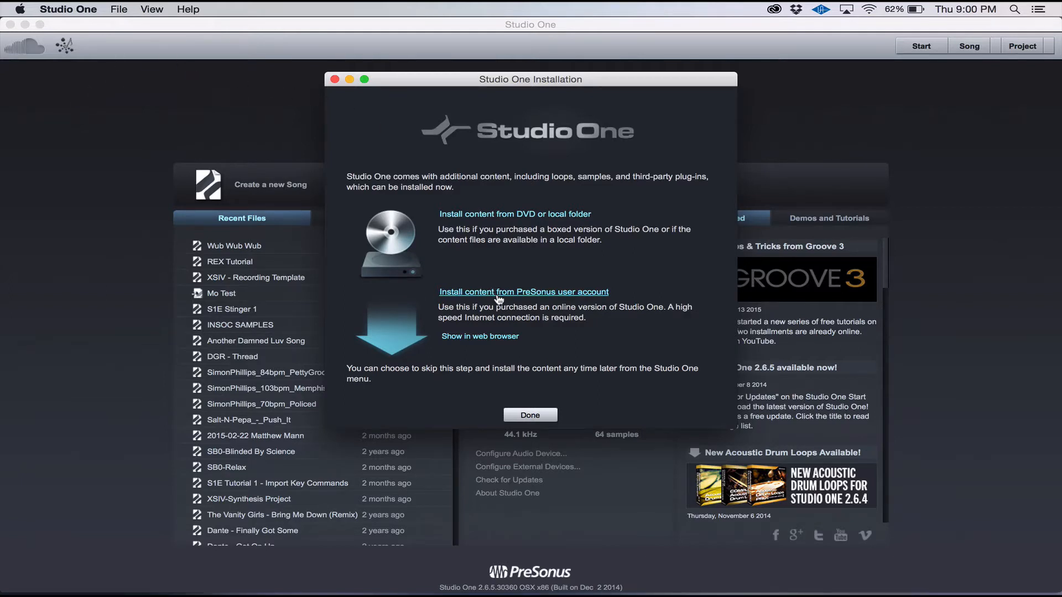
pyautogui.moveTo(417, 585)
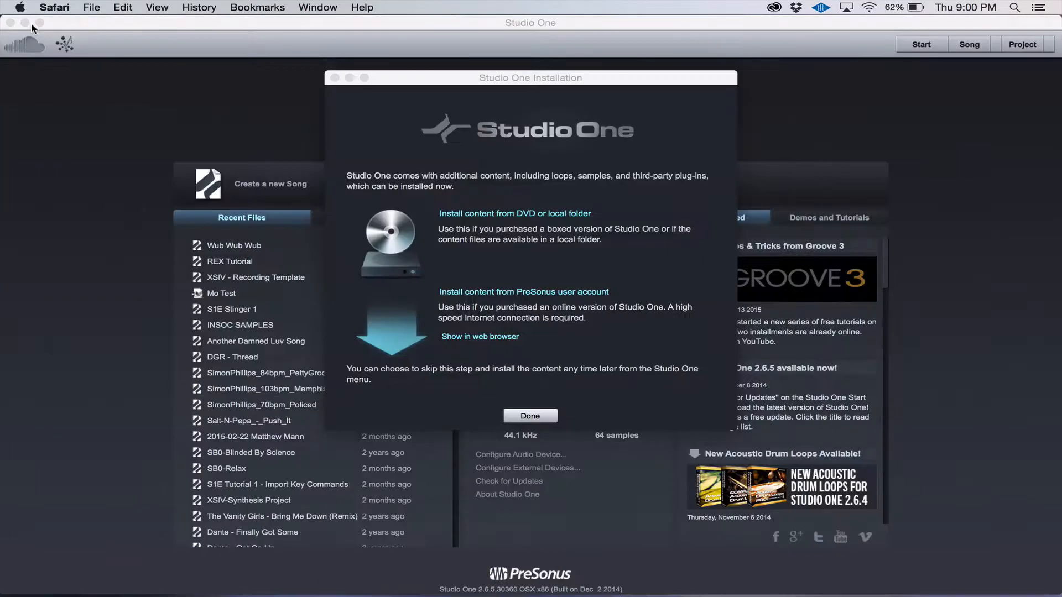
pyautogui.moveTo(527, 208)
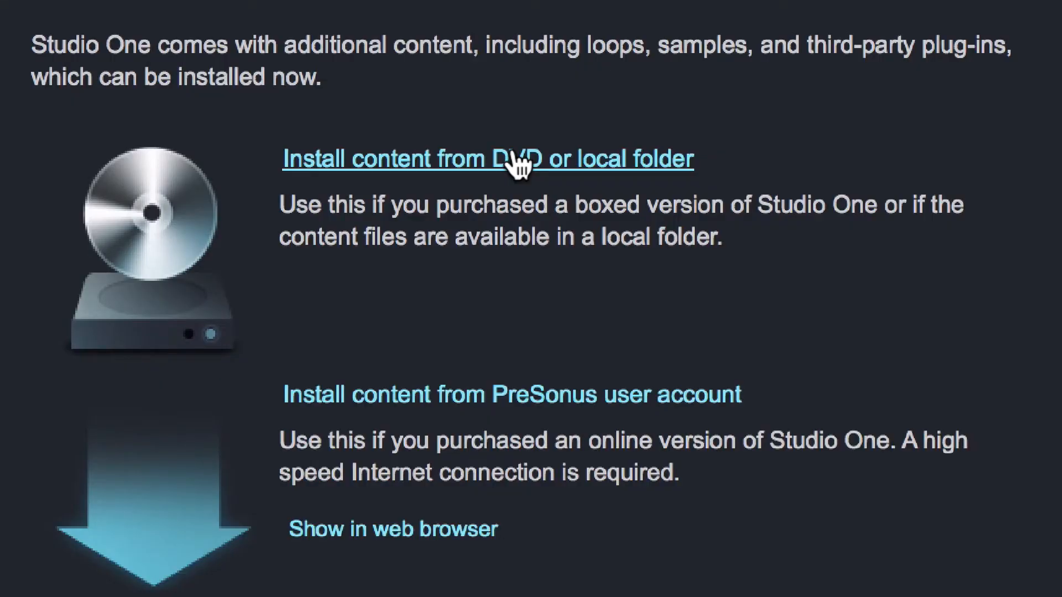
# Step: Install Demos and Tutorials, Instruments Vol. 1 and Musicloops from the local folder, then confirm
pyautogui.click(490, 159)
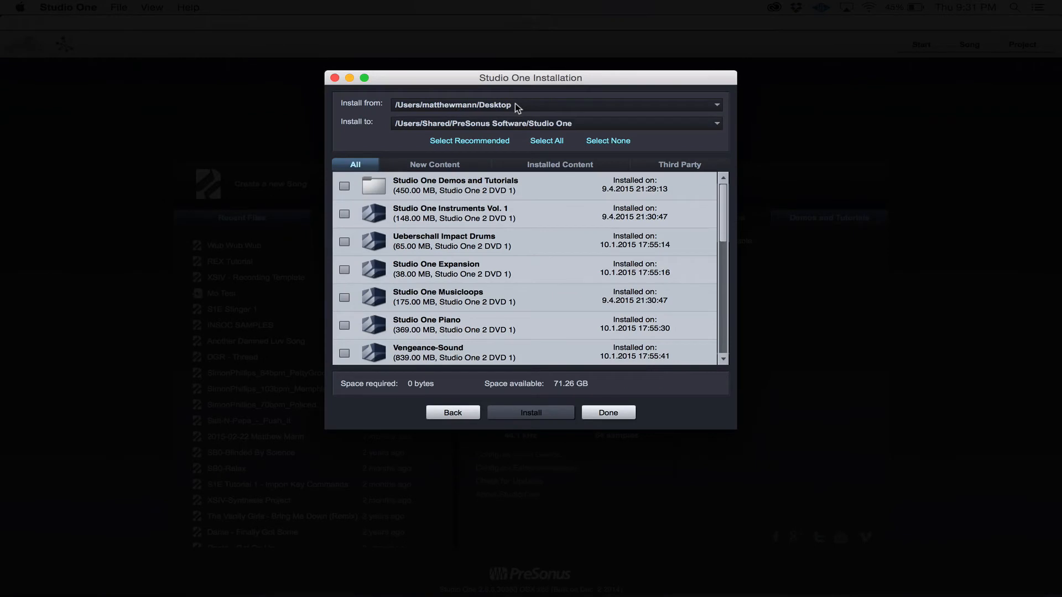
pyautogui.moveTo(400, 174)
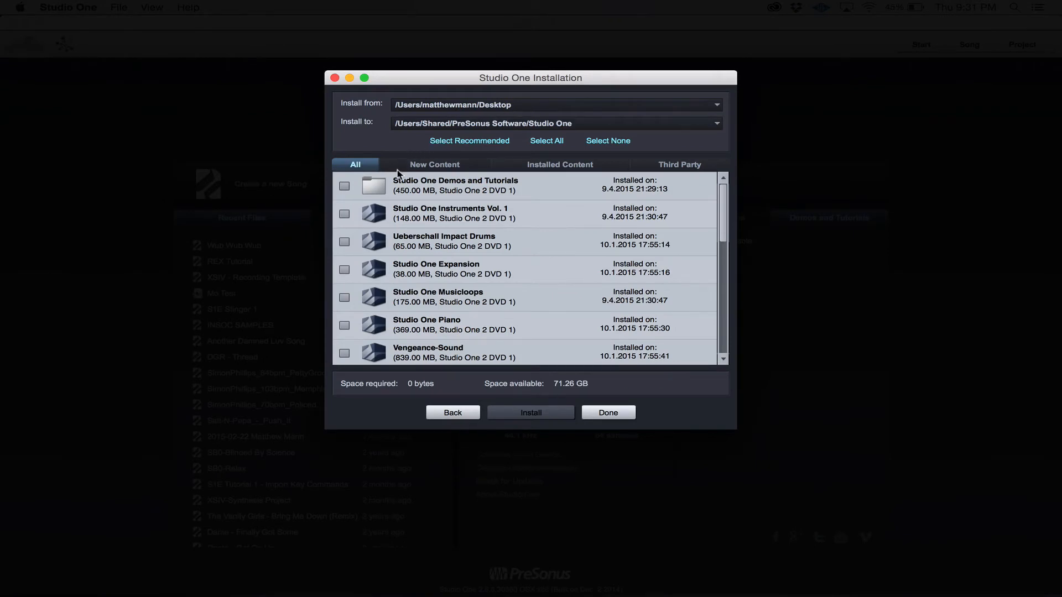
pyautogui.click(344, 186)
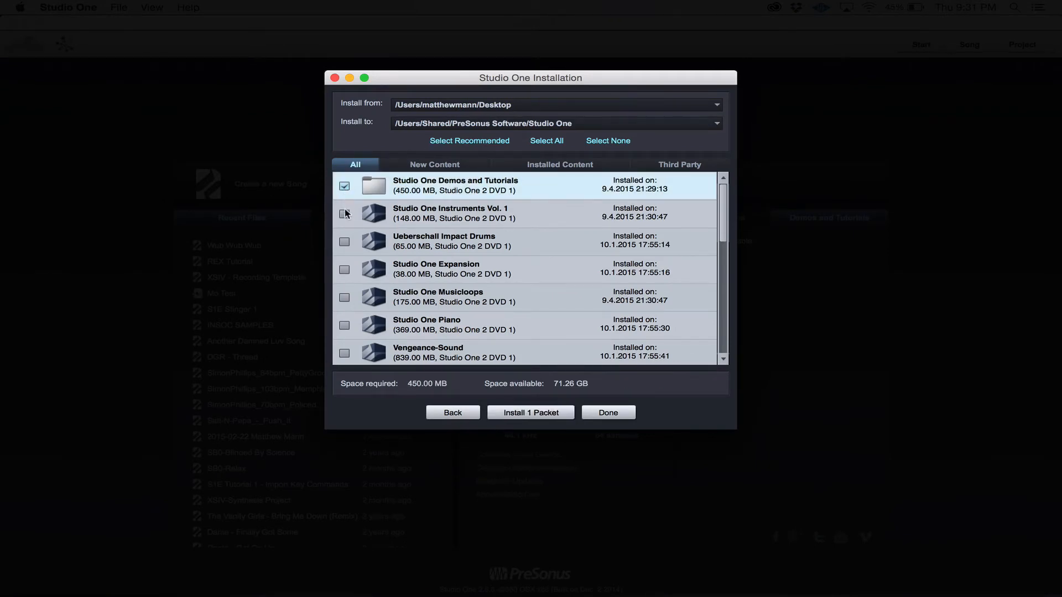
pyautogui.click(344, 214)
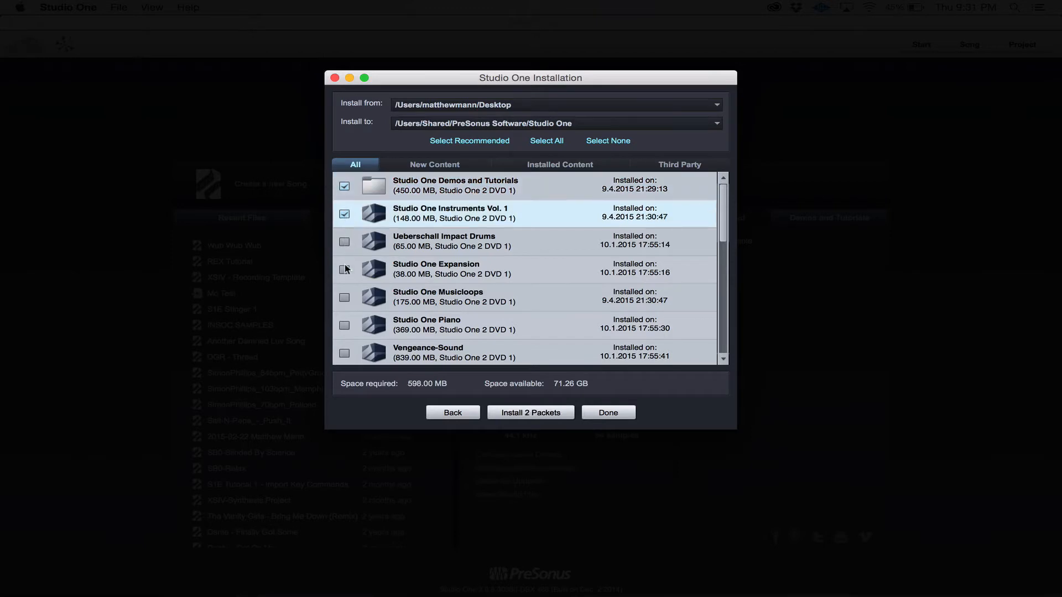
pyautogui.click(344, 298)
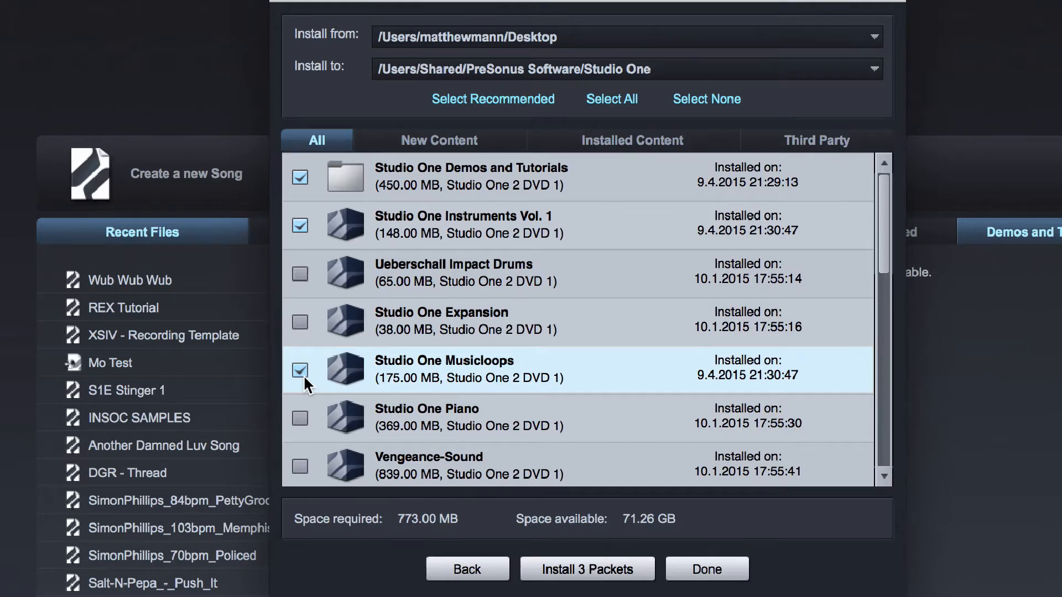
pyautogui.moveTo(417, 511)
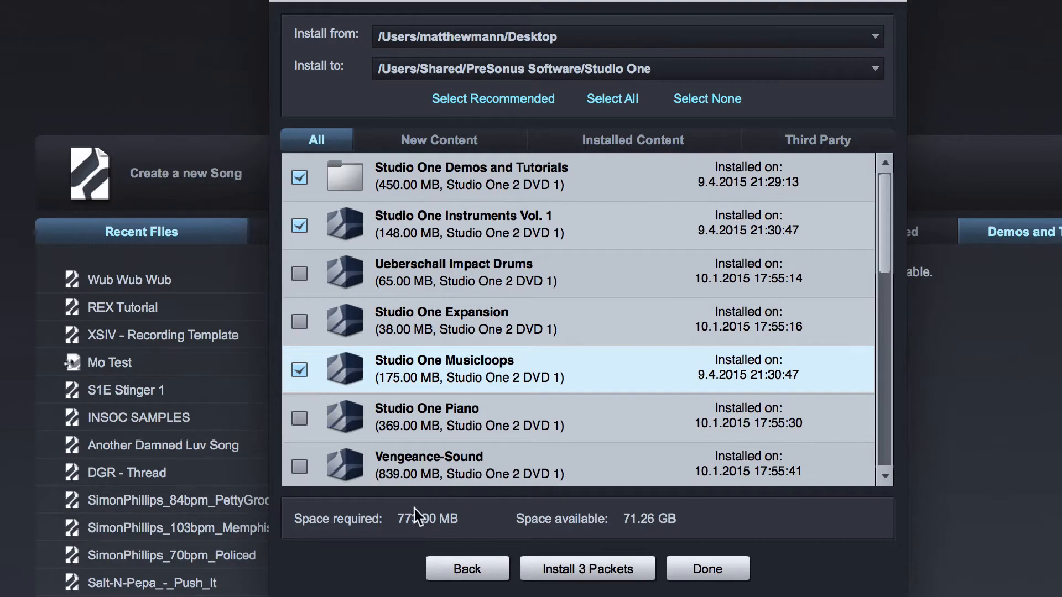
pyautogui.moveTo(586, 568)
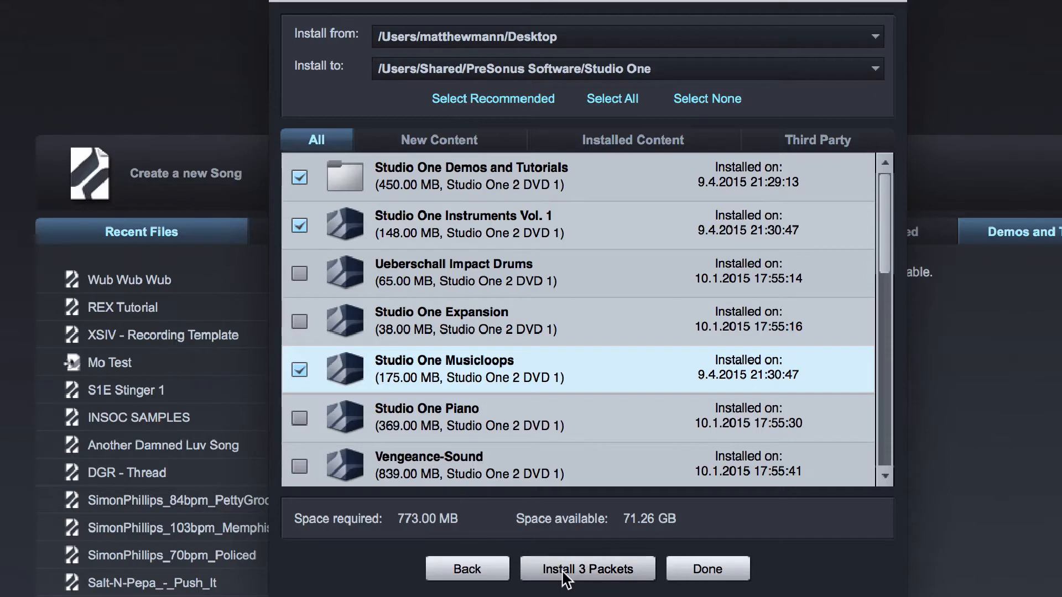
pyautogui.click(586, 568)
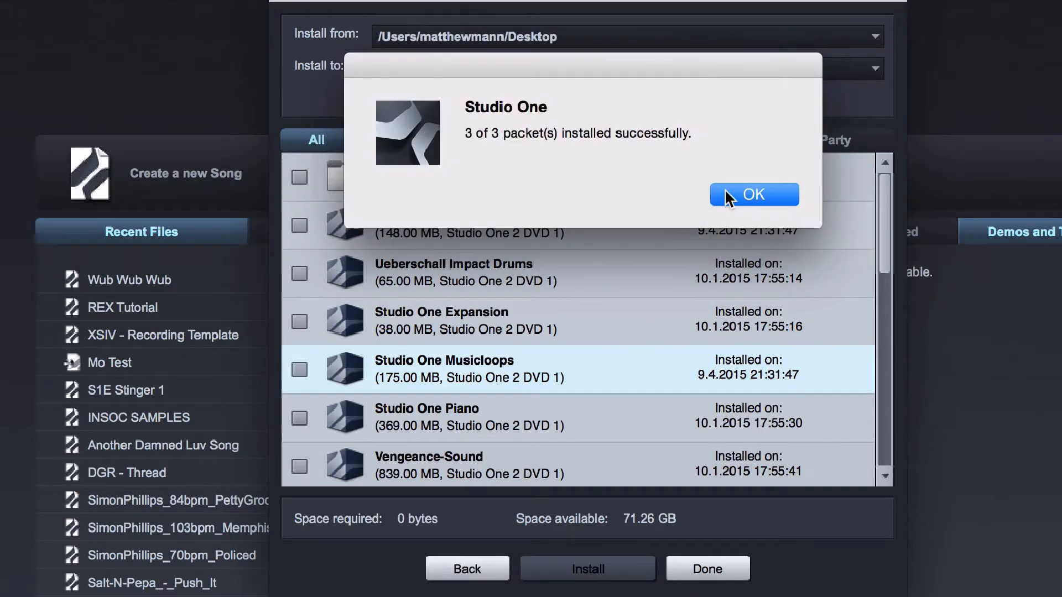
pyautogui.click(754, 195)
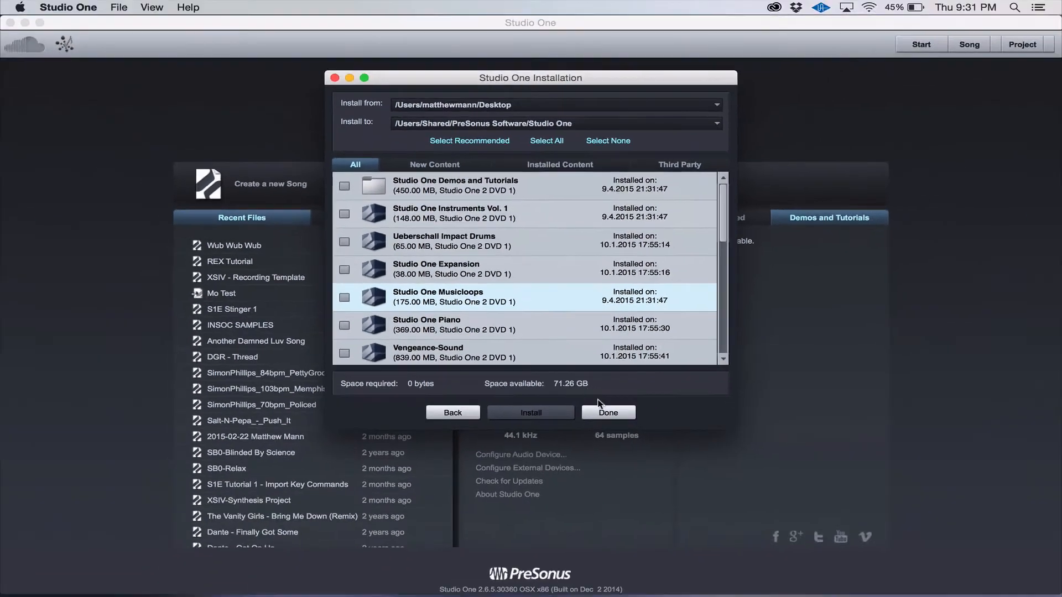
# Step: Close the installer and set up an Empty Song titled 'Test'
pyautogui.click(607, 412)
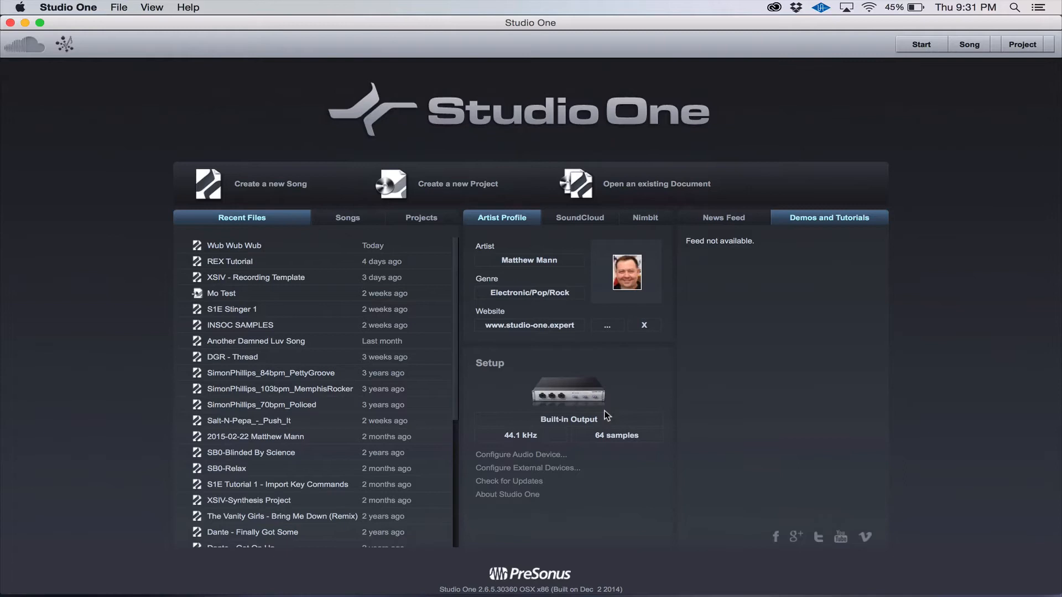
pyautogui.moveTo(306, 229)
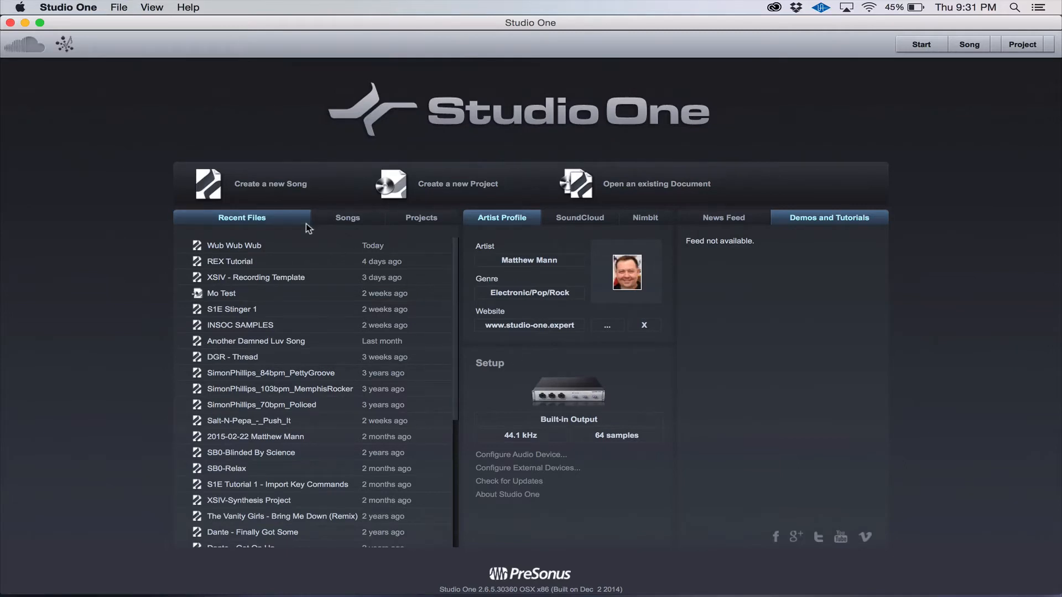
pyautogui.click(269, 183)
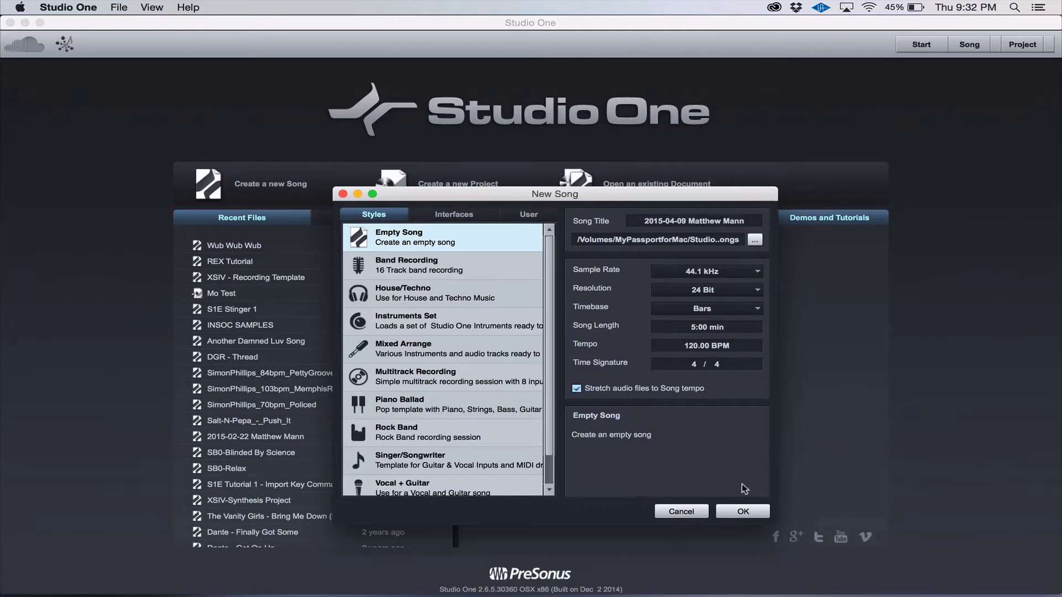
pyautogui.click(691, 220)
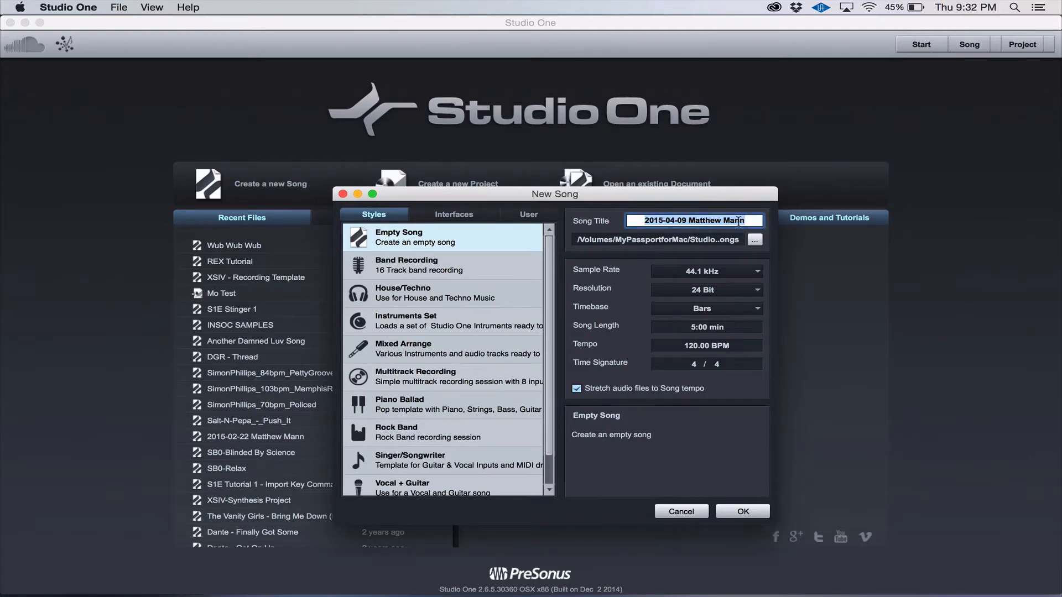
pyautogui.write('Test')
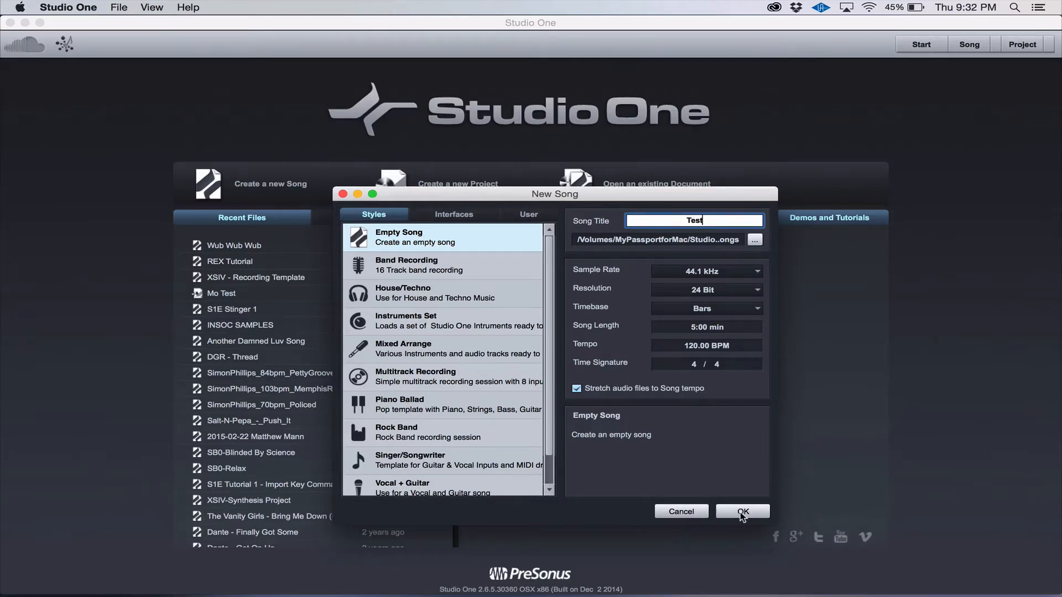
# Step: Create the Test song, then expand Musicloops and browse the Instruments Vol 1 Bass folder
pyautogui.click(742, 511)
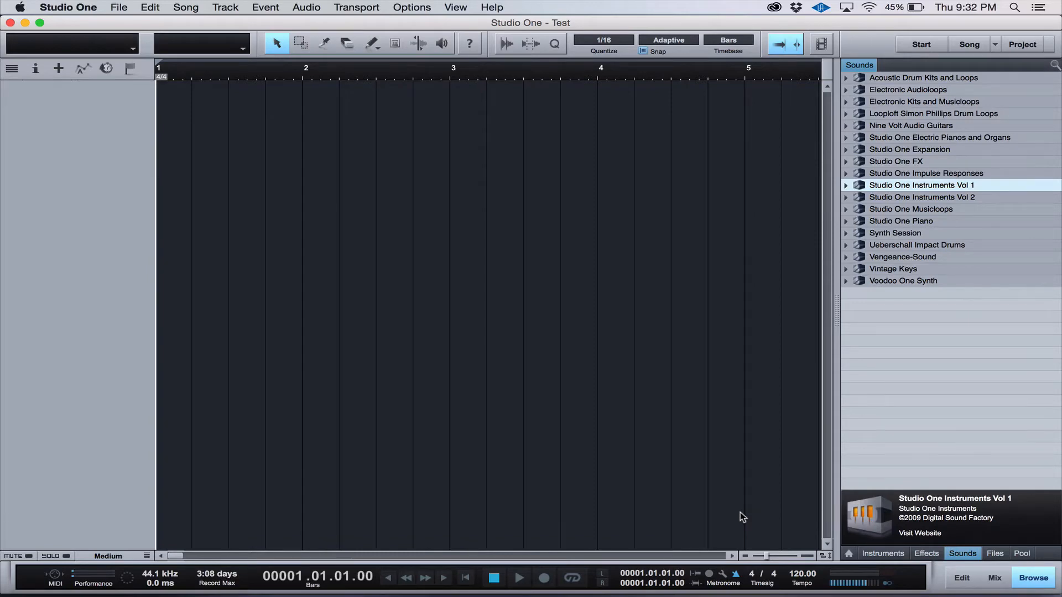
pyautogui.moveTo(817, 290)
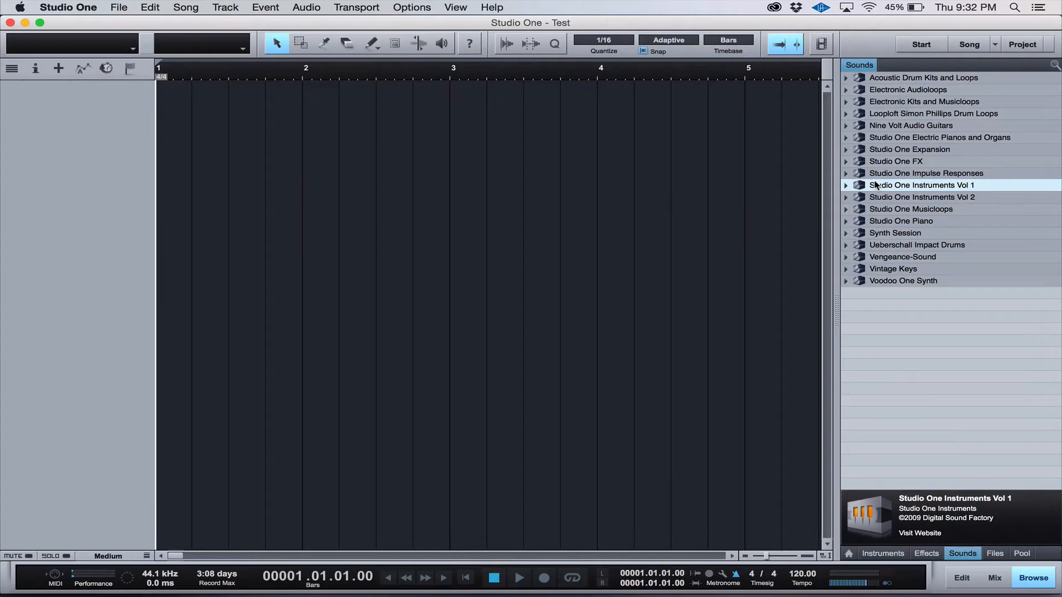
pyautogui.click(845, 209)
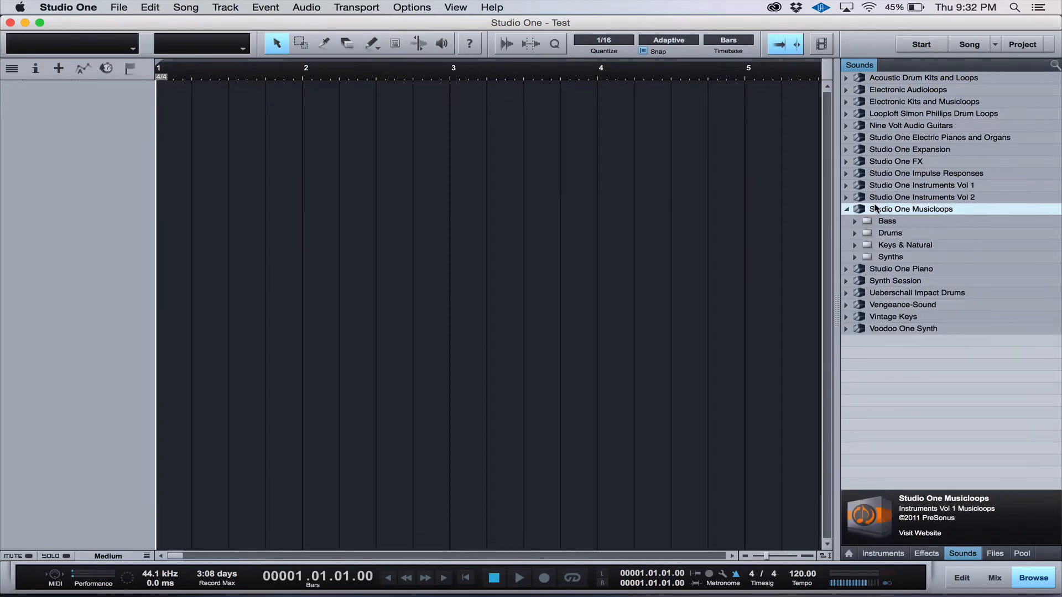
pyautogui.moveTo(876, 192)
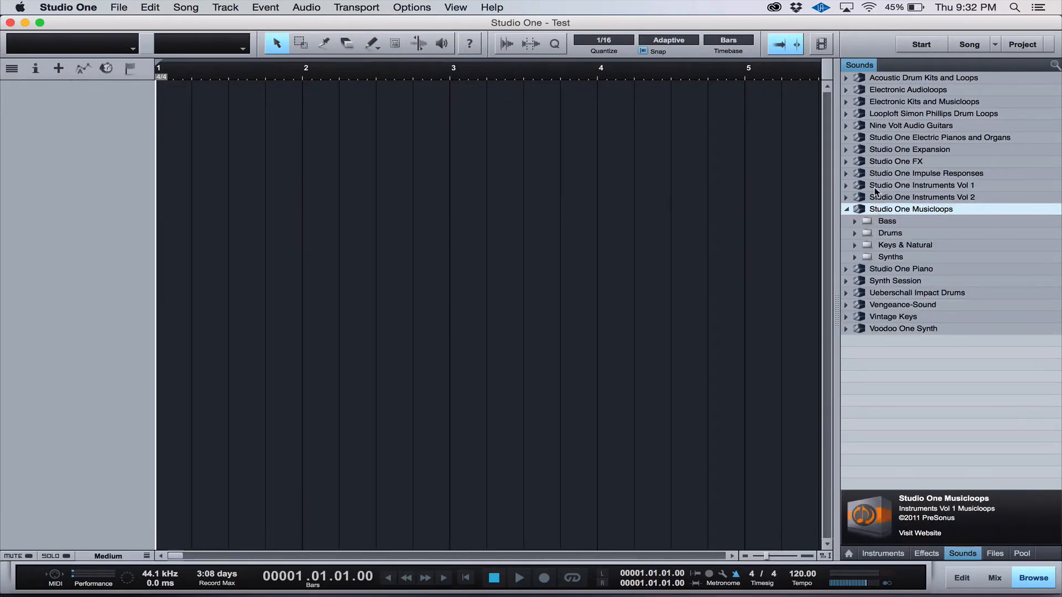
pyautogui.click(845, 184)
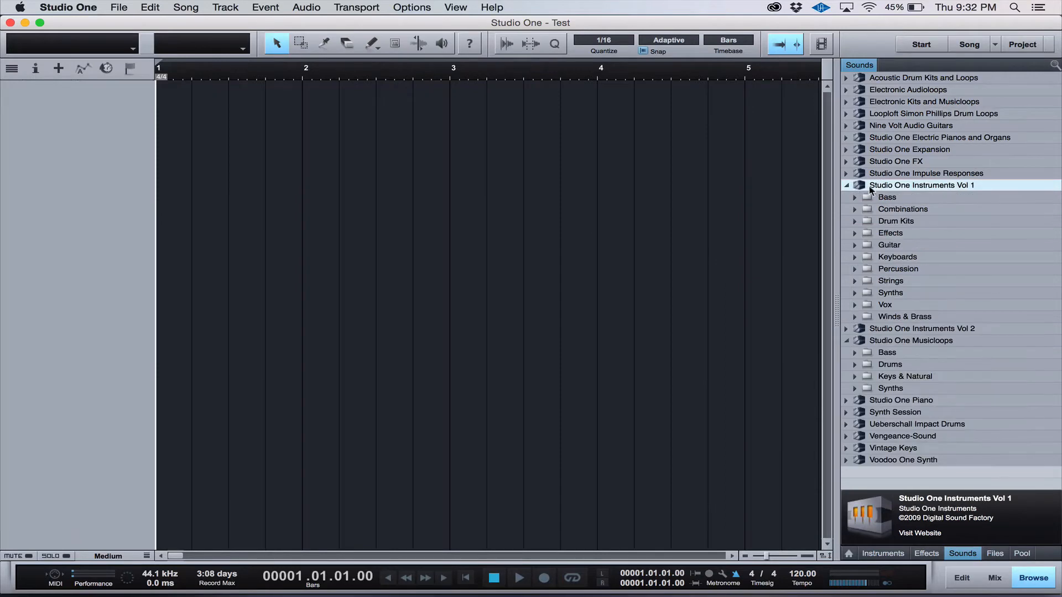
pyautogui.click(855, 197)
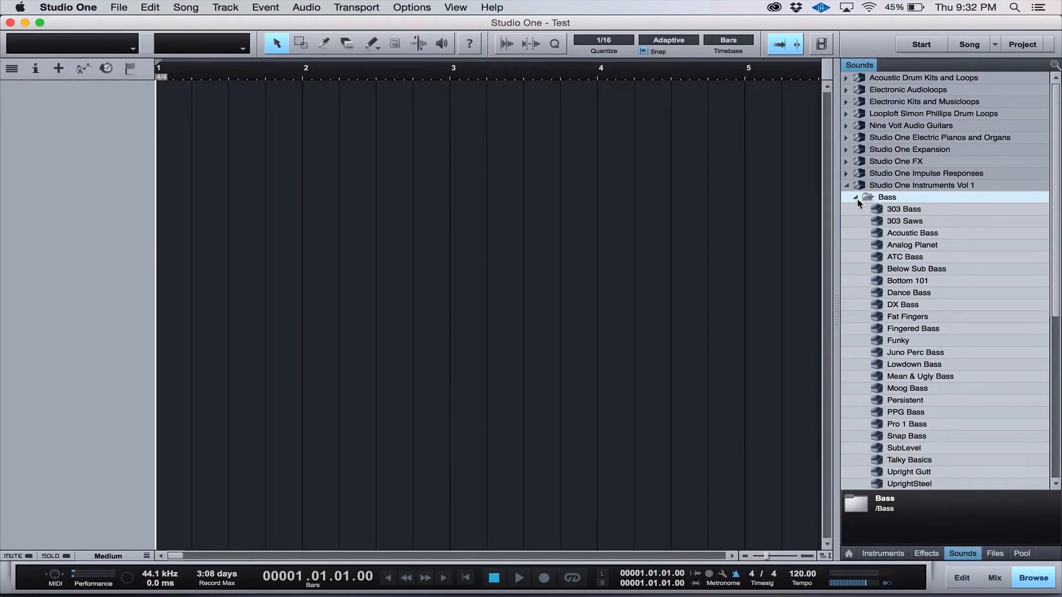
pyautogui.moveTo(911, 308)
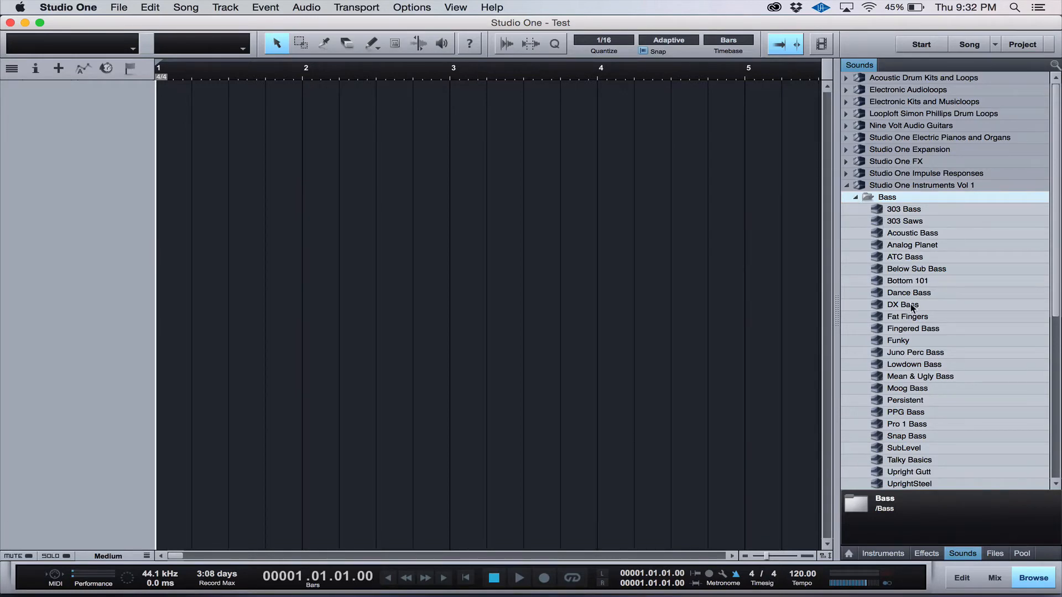
pyautogui.moveTo(906, 392)
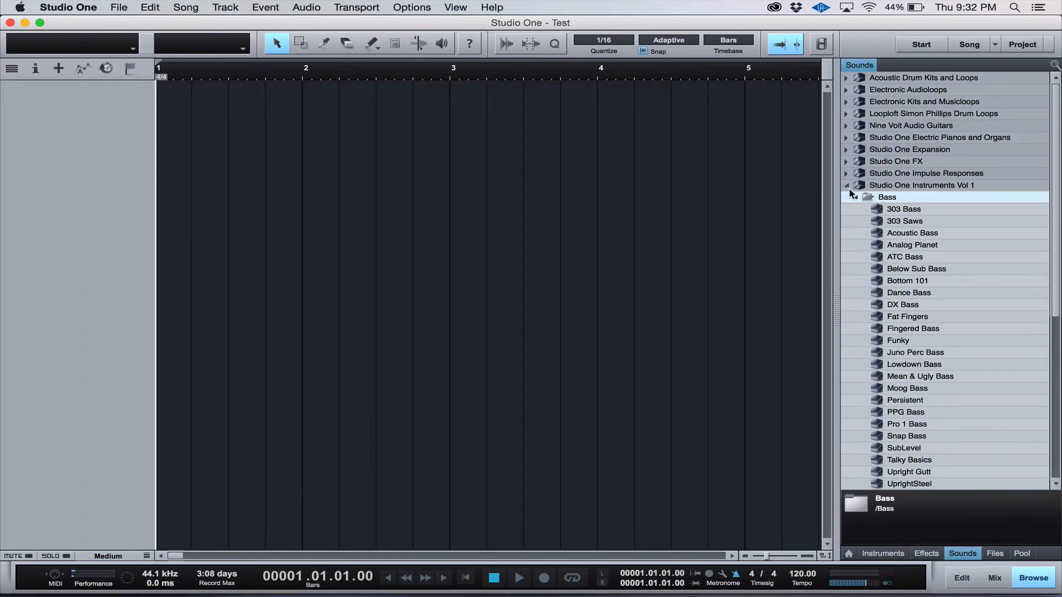
pyautogui.click(854, 196)
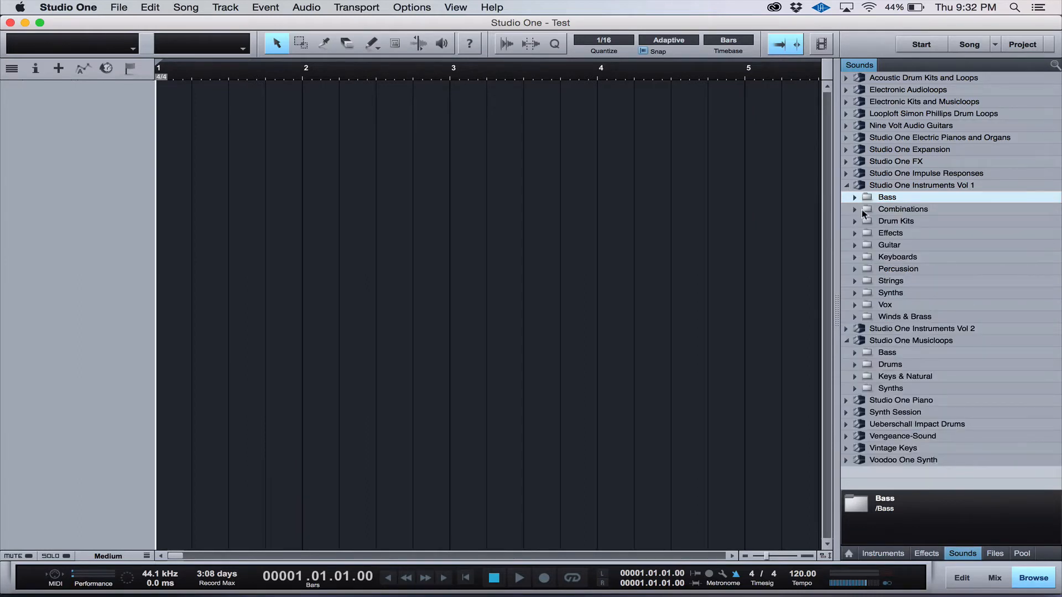
# Step: Browse the Guitar and Drum Kits folders, collapse Instruments Vol 1, and open Musicloops Bass
pyautogui.click(855, 244)
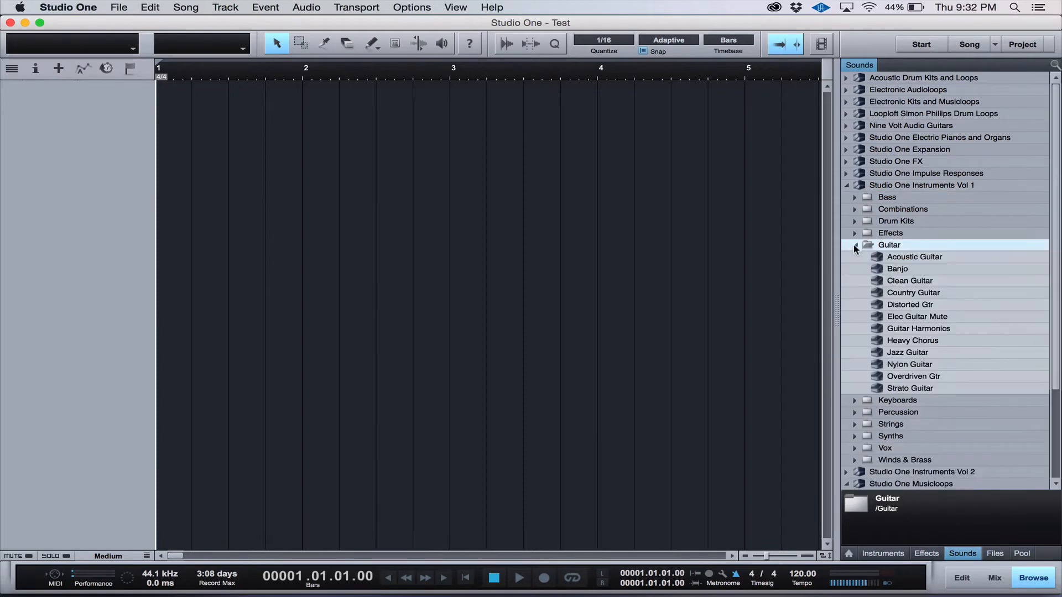
pyautogui.click(854, 244)
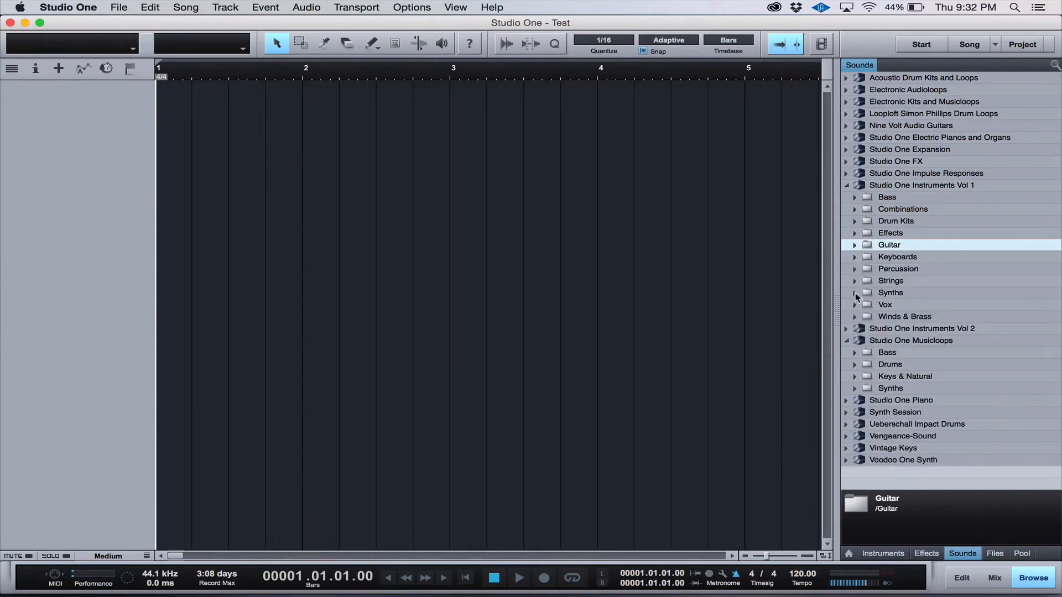
pyautogui.moveTo(857, 227)
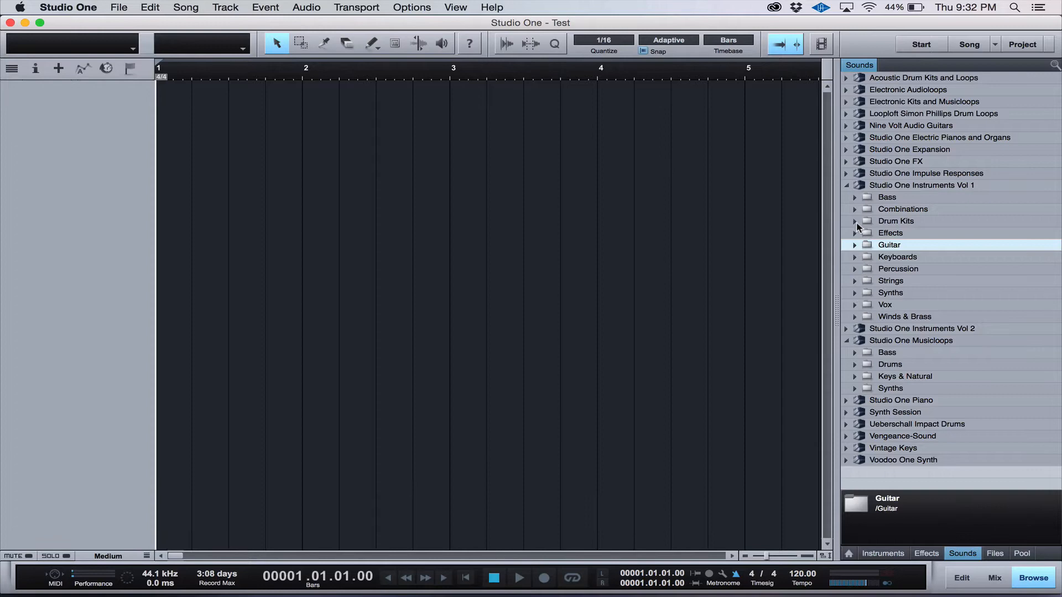
pyautogui.click(854, 220)
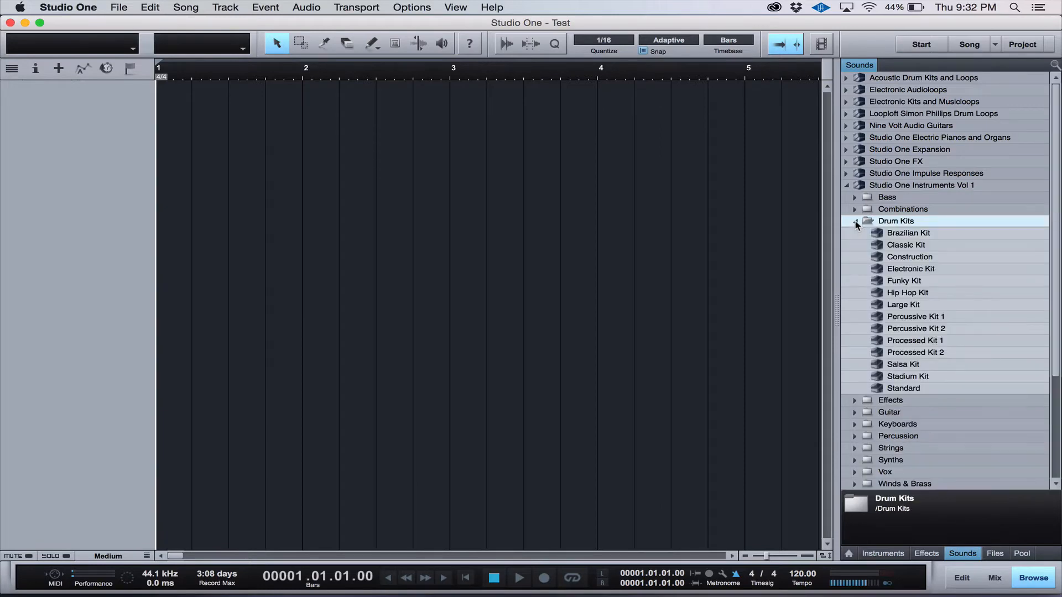
pyautogui.click(855, 221)
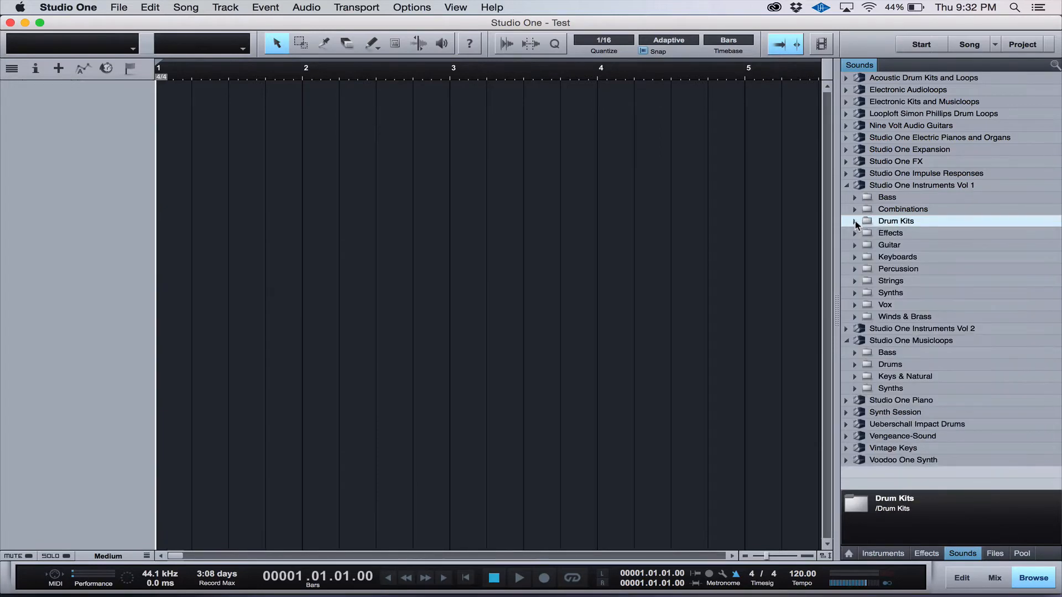
pyautogui.click(845, 185)
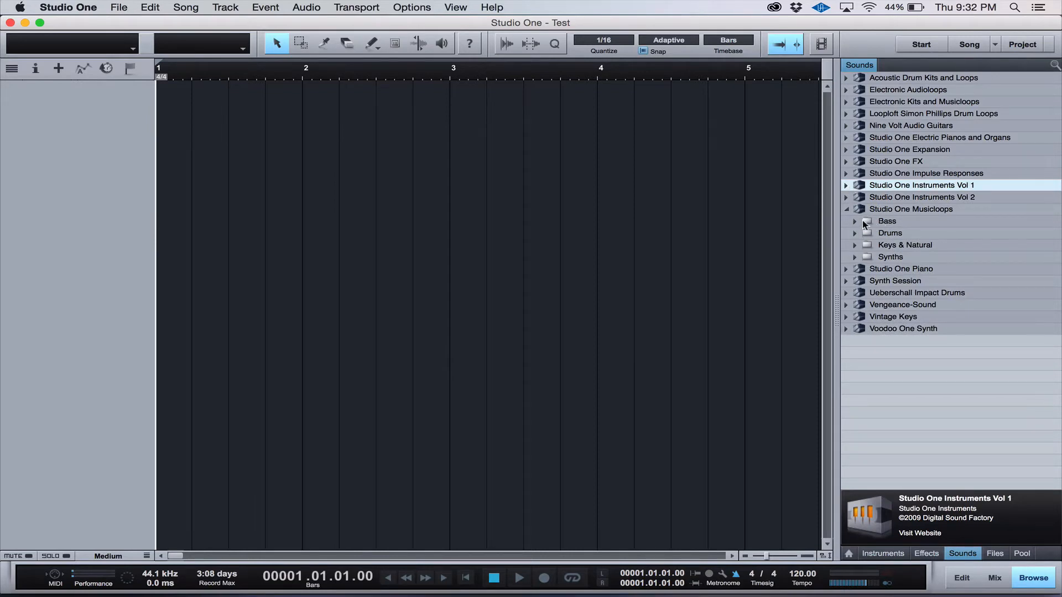
pyautogui.click(854, 221)
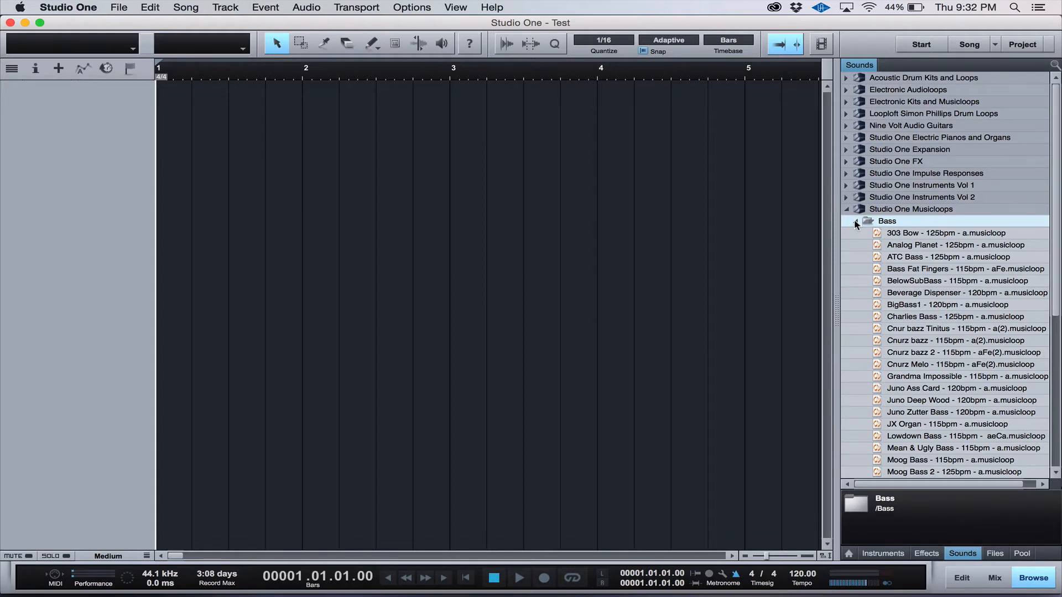
# Step: Add '303 Bow - 125bpm' as a Presence track and inspect its instrument and note editors
pyautogui.click(945, 232)
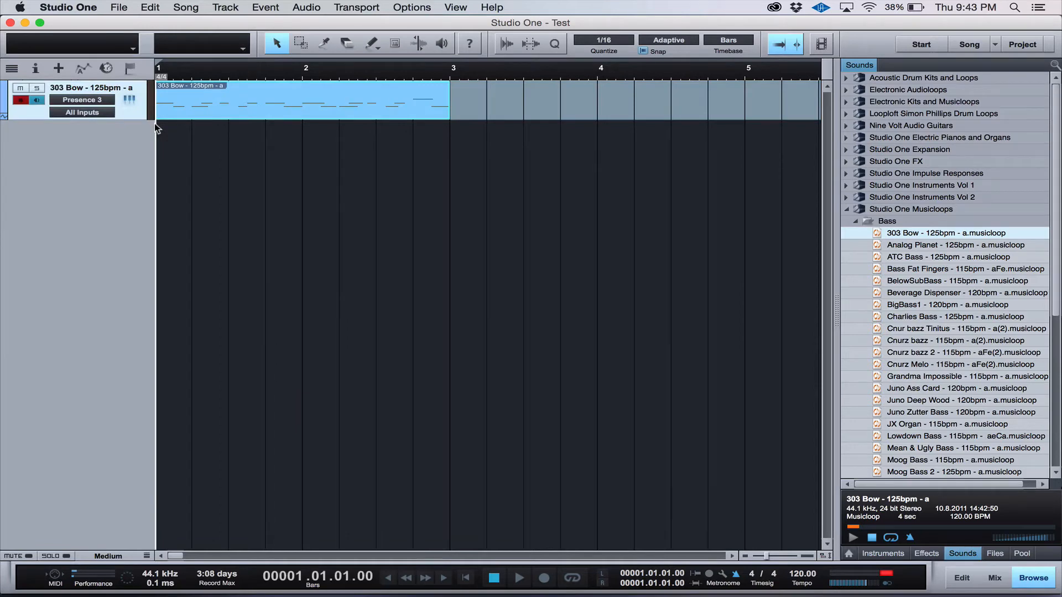
pyautogui.click(129, 100)
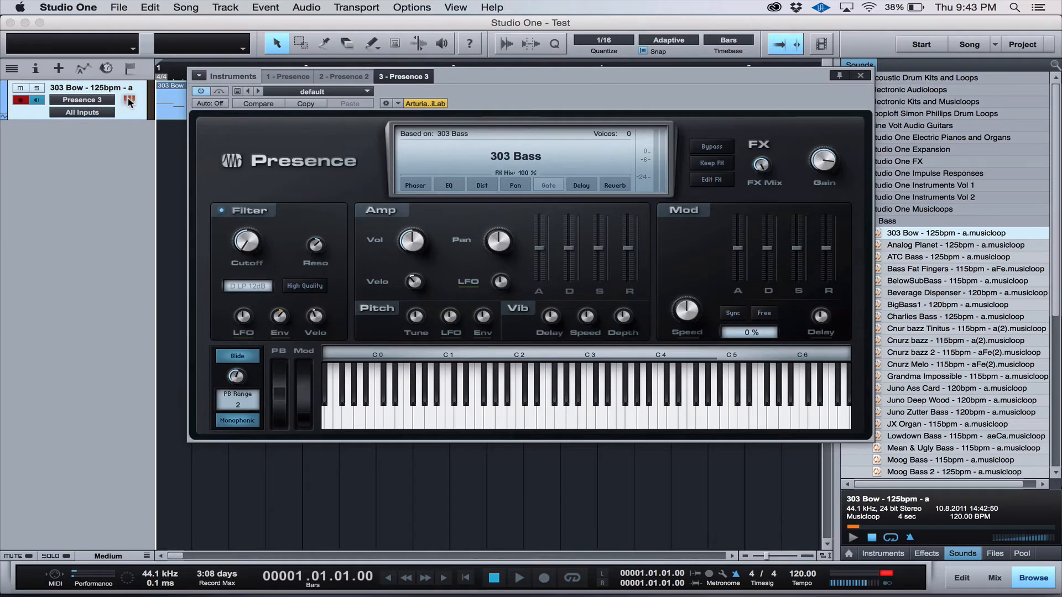
pyautogui.click(860, 75)
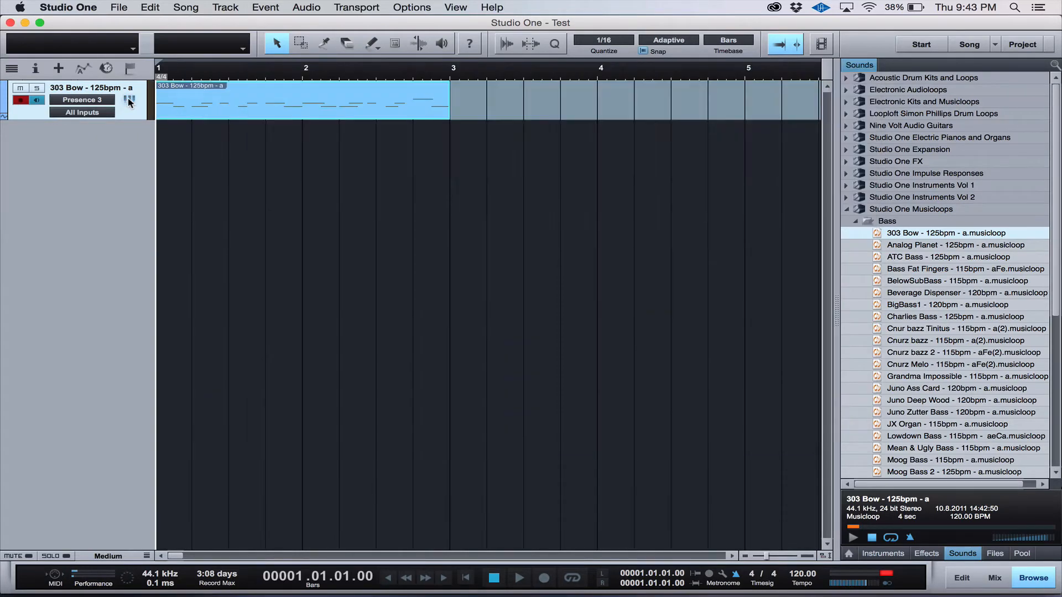
pyautogui.moveTo(253, 105)
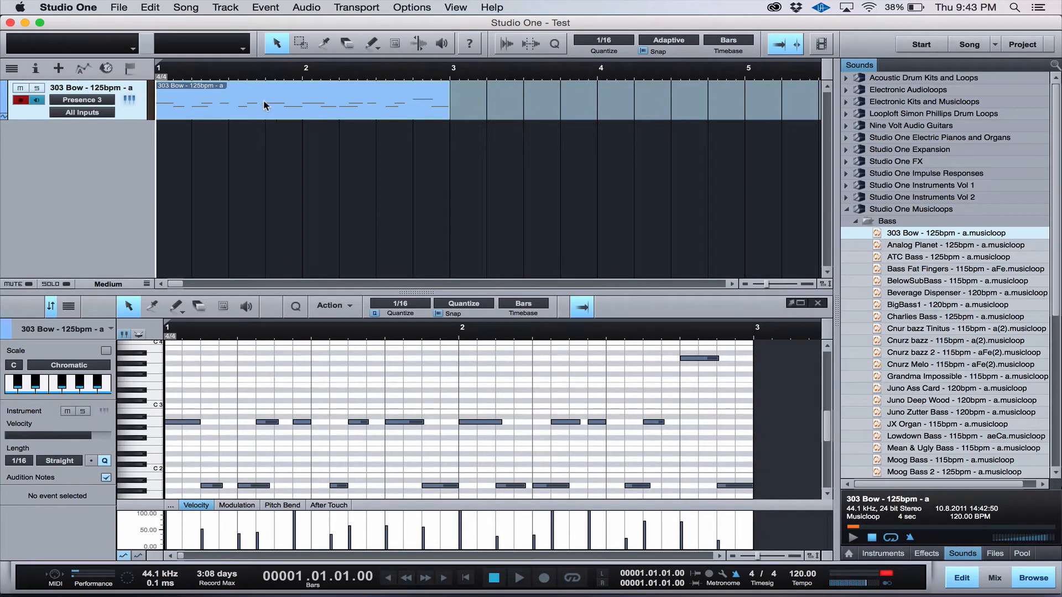
pyautogui.moveTo(483, 427)
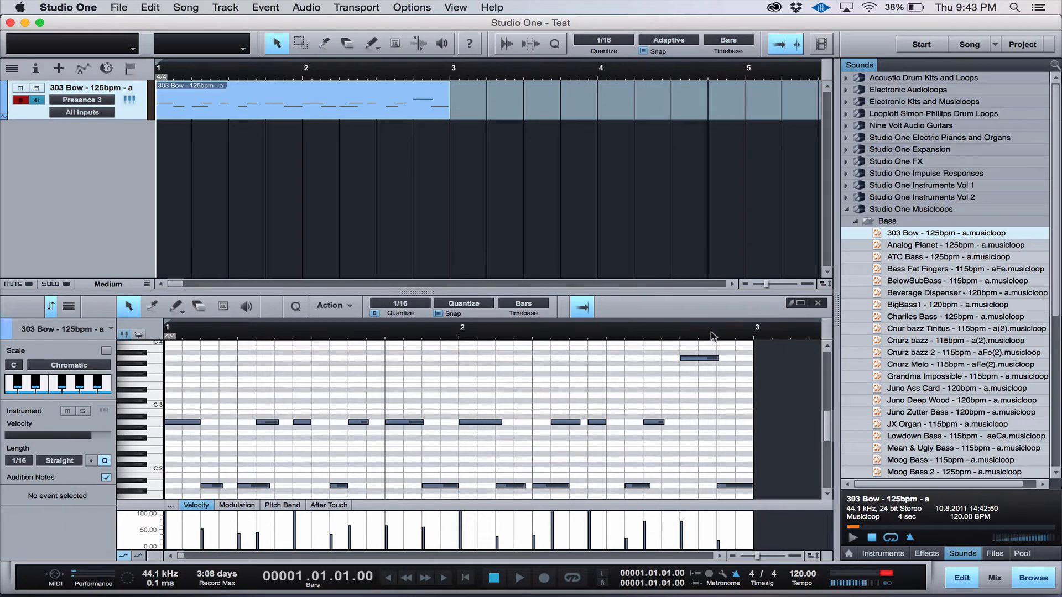
pyautogui.click(818, 302)
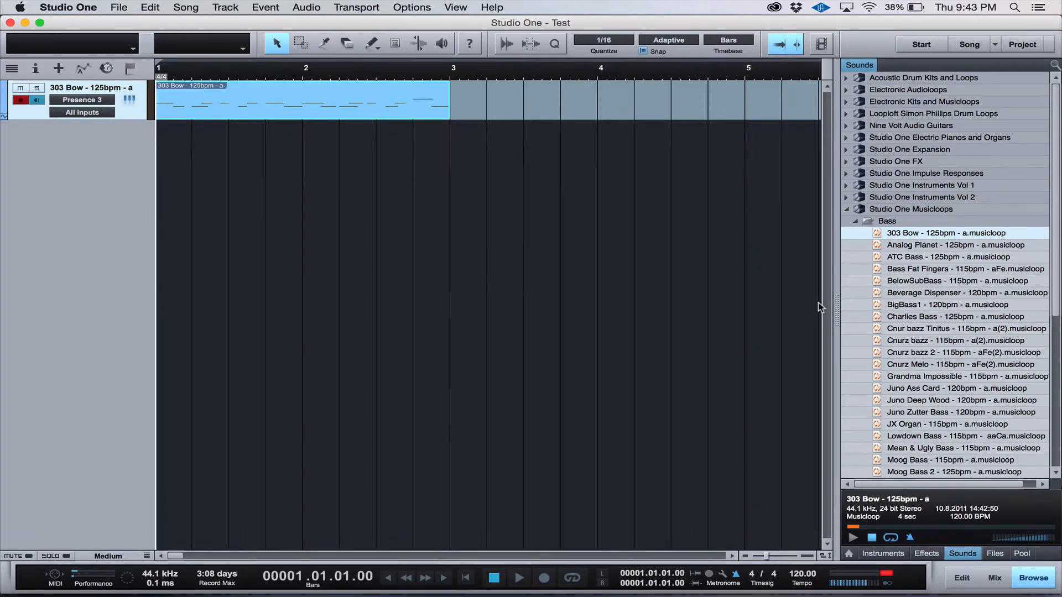
# Step: Set the loop range over the 303 Bow pattern's first bars and audition looped playback
pyautogui.click(519, 578)
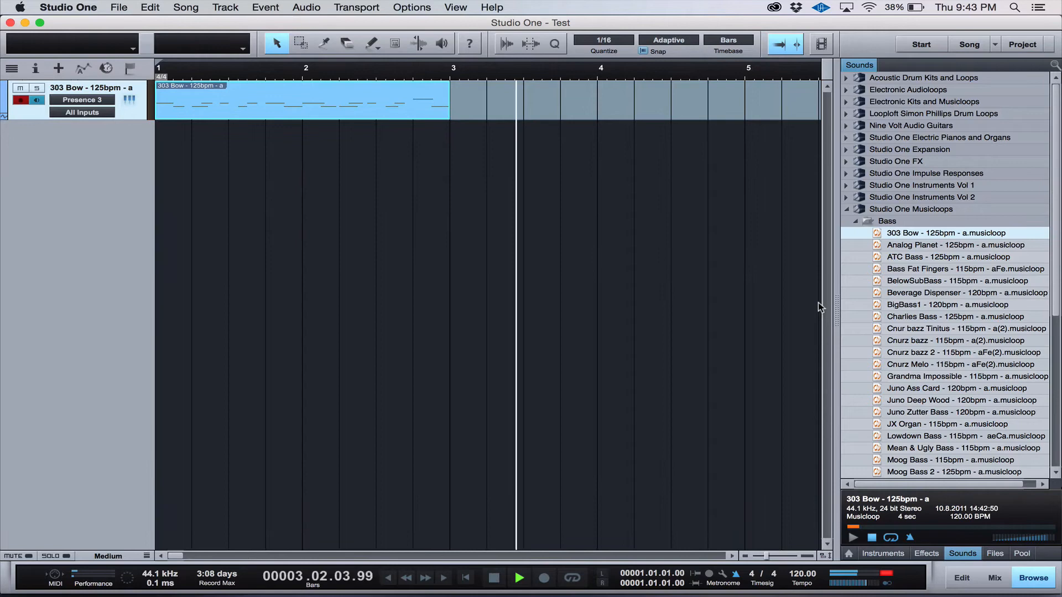
pyautogui.click(518, 577)
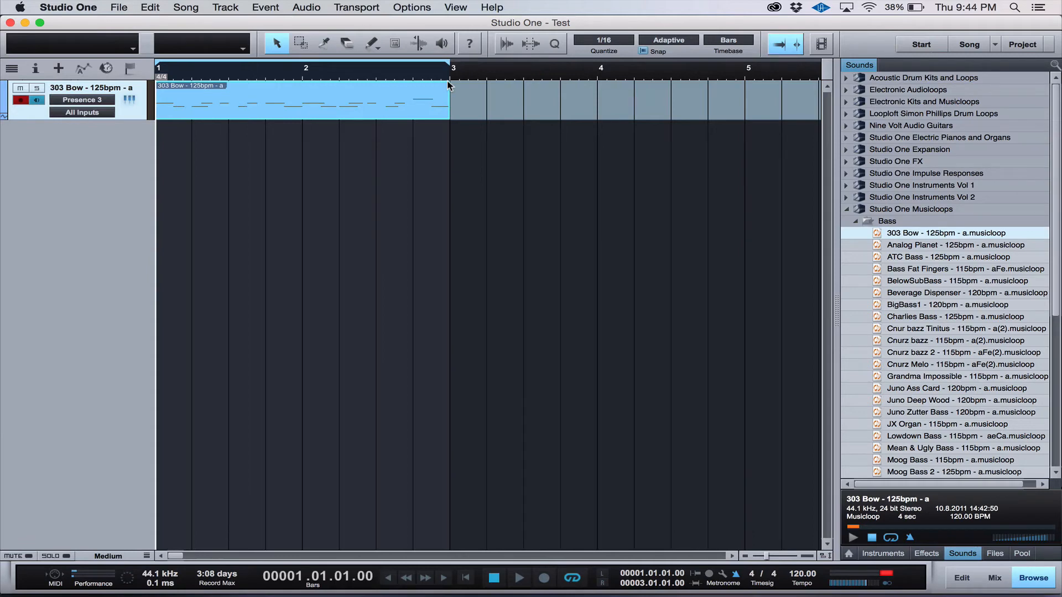
pyautogui.click(519, 579)
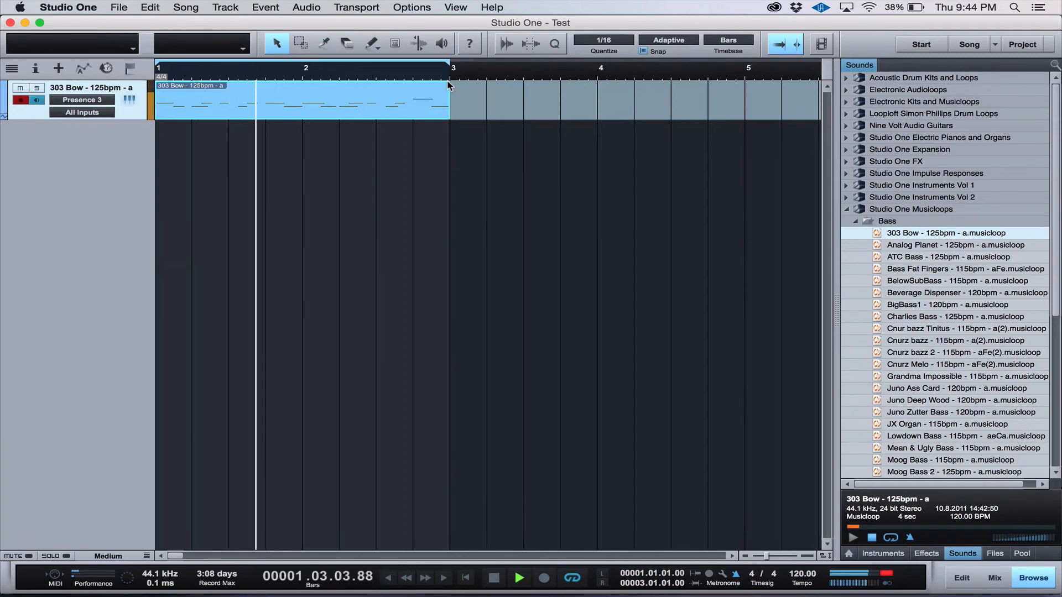
pyautogui.click(405, 68)
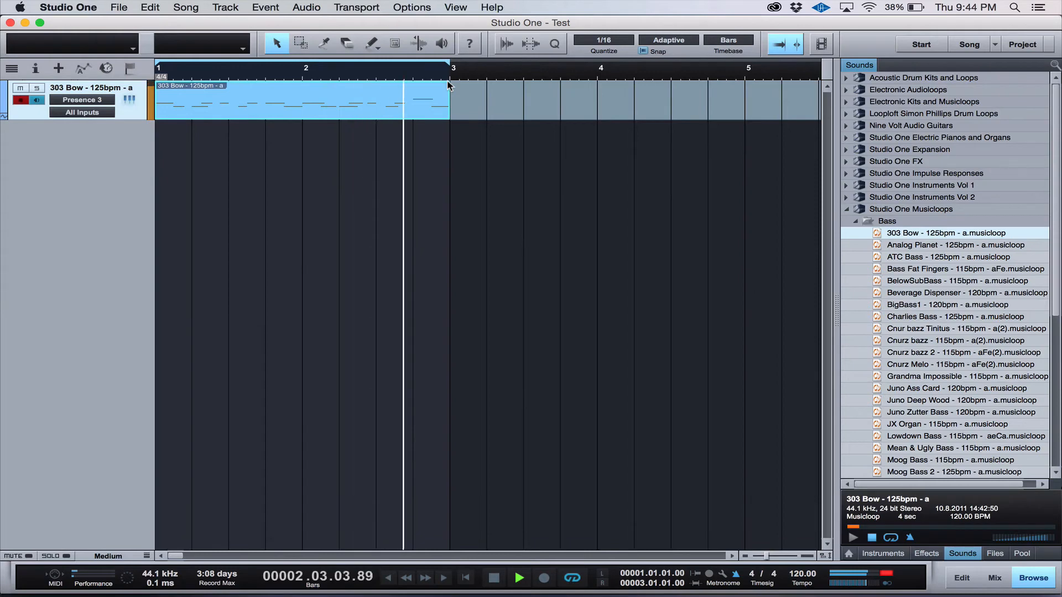
pyautogui.click(257, 68)
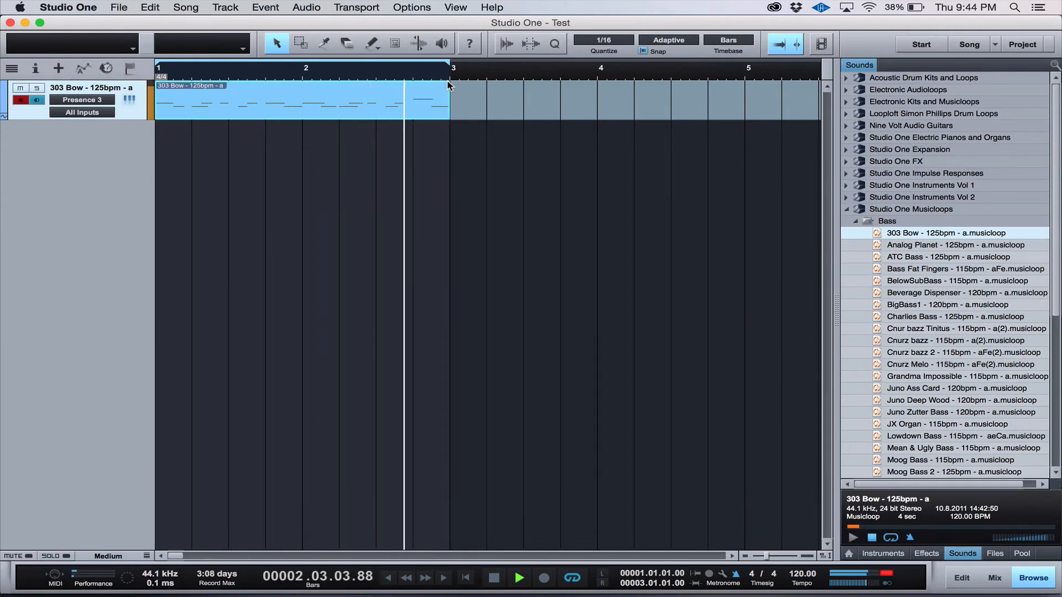
pyautogui.click(494, 578)
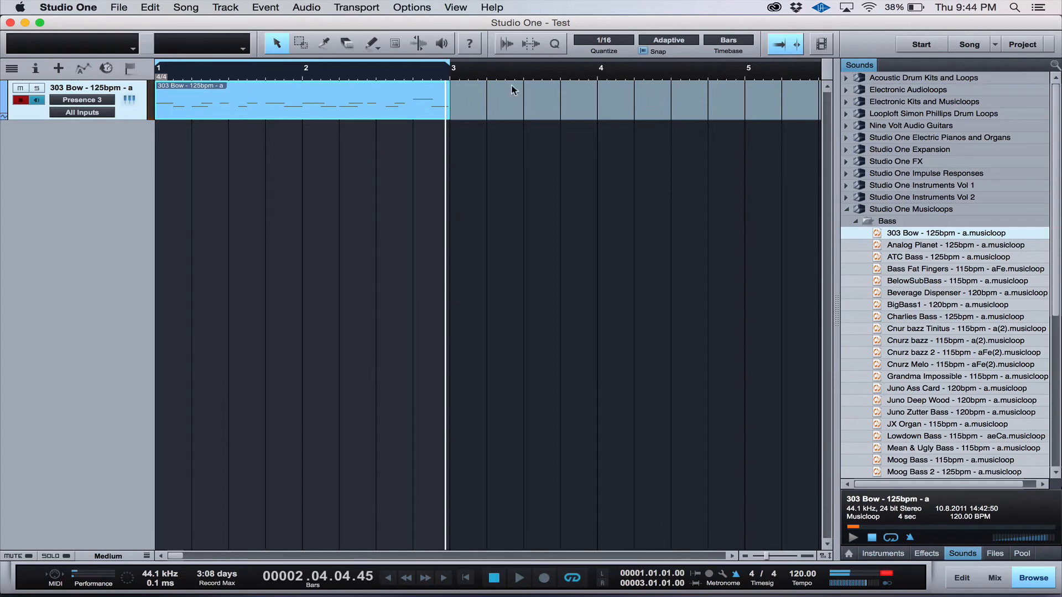
pyautogui.moveTo(845, 235)
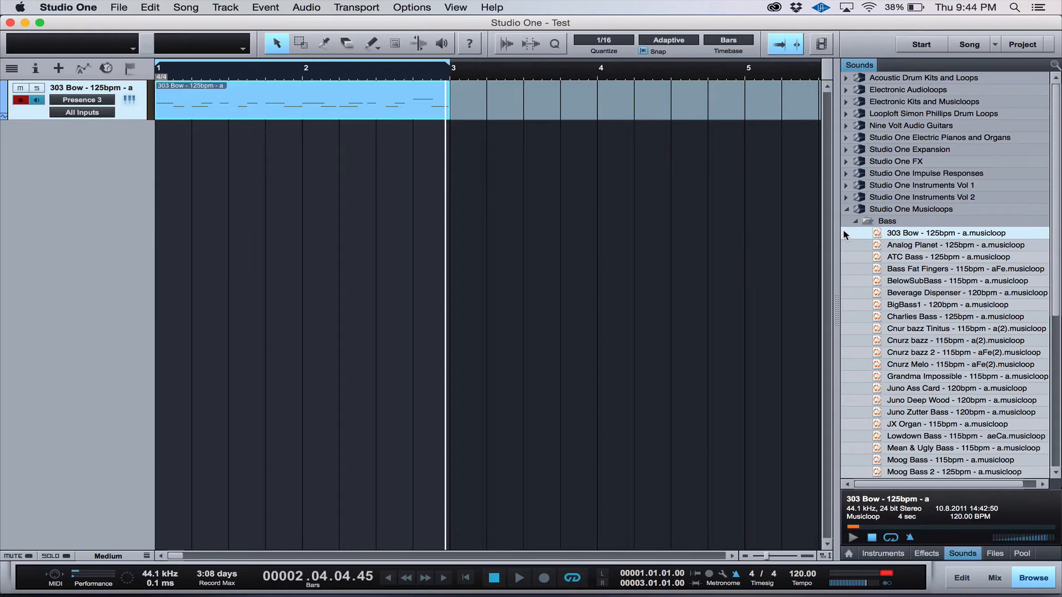
pyautogui.moveTo(899, 280)
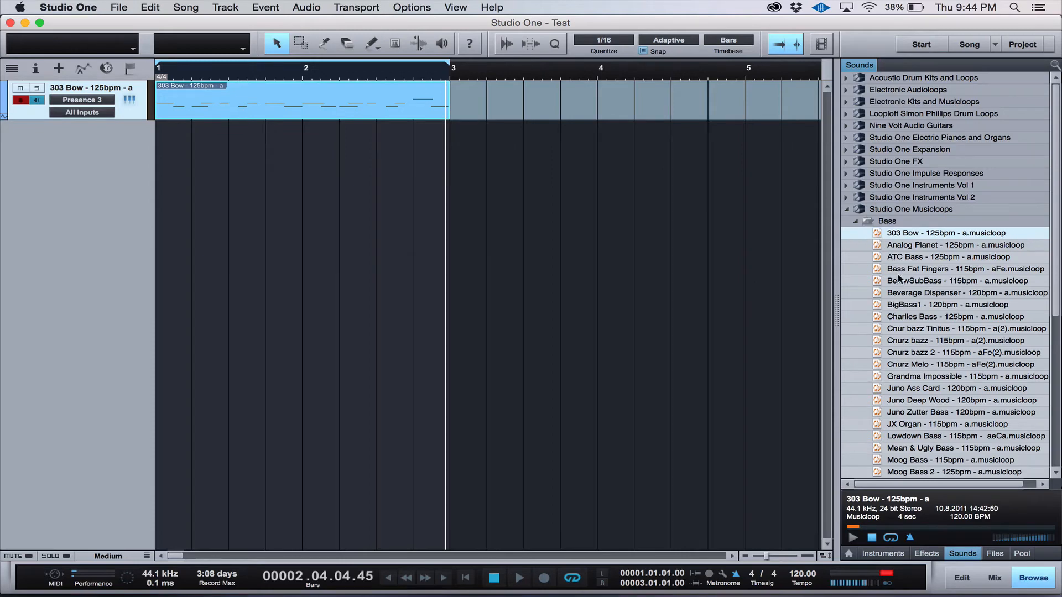
pyautogui.moveTo(910, 321)
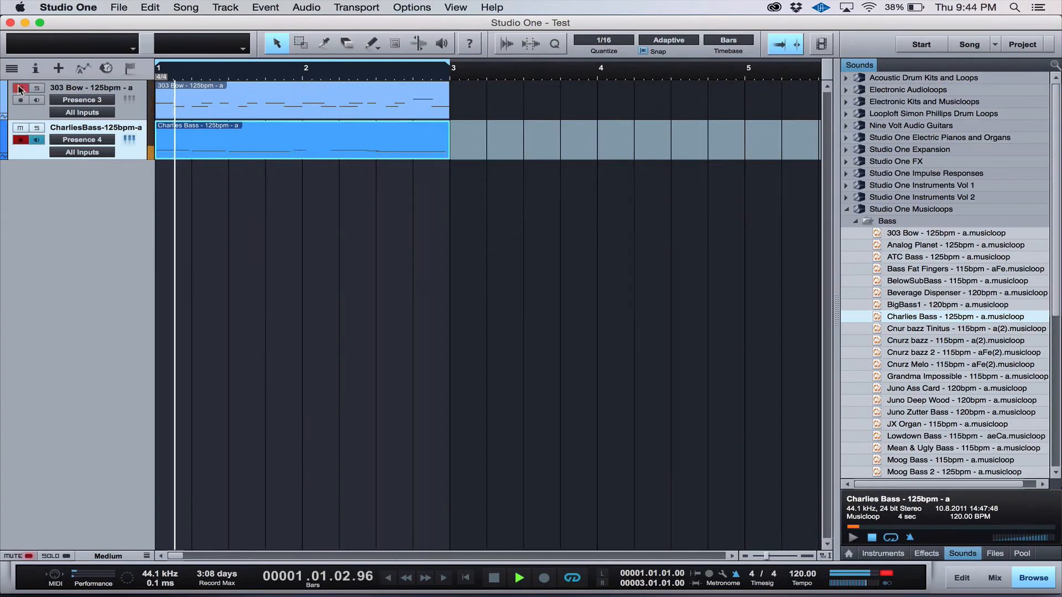
# Step: Delete the Charlies Bass track and open the Musicloops Drums folder
pyautogui.click(325, 67)
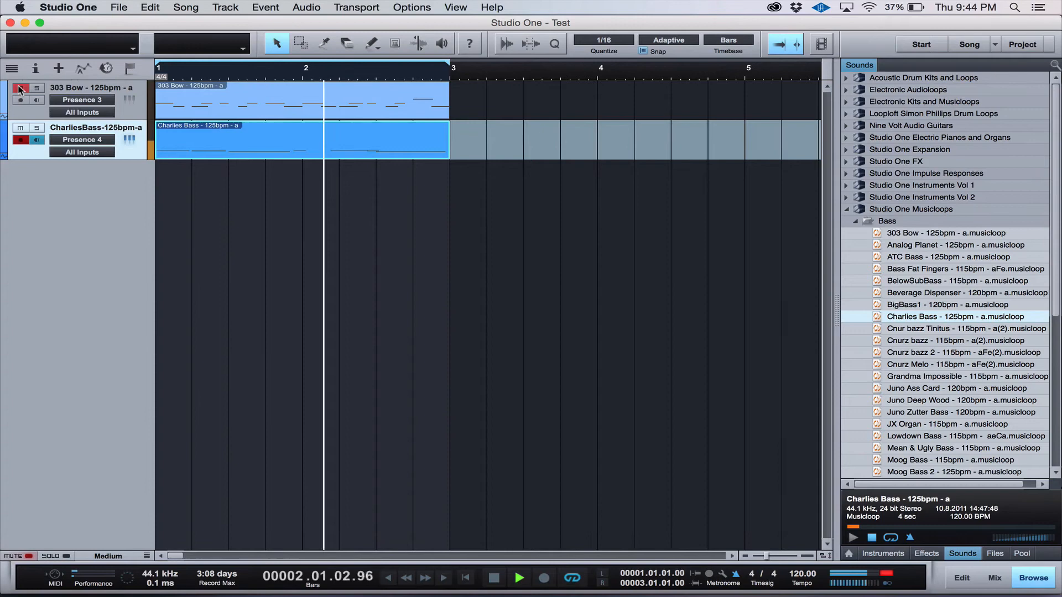
pyautogui.click(519, 578)
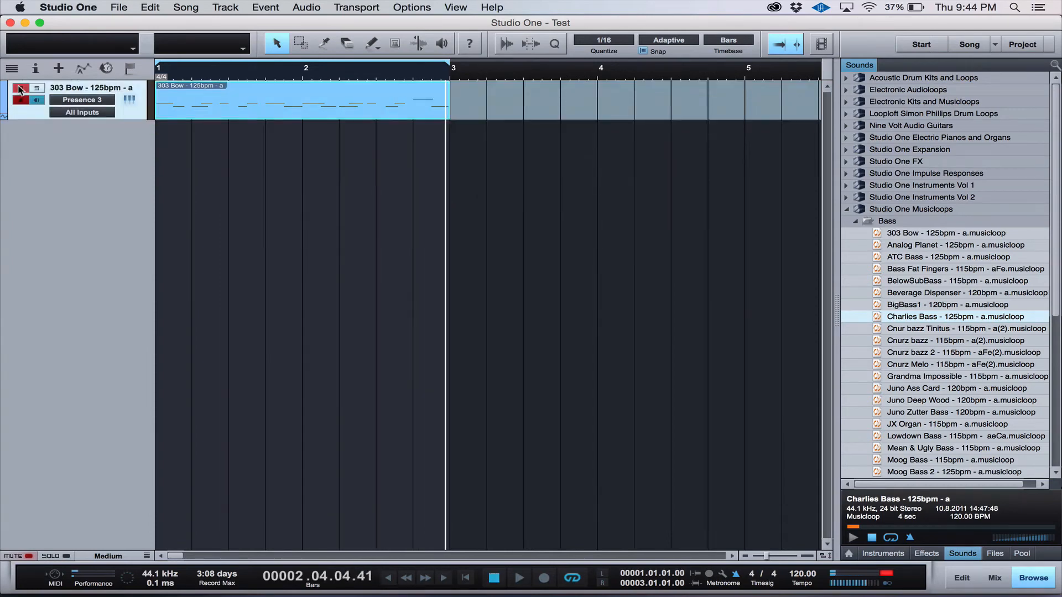
pyautogui.click(20, 88)
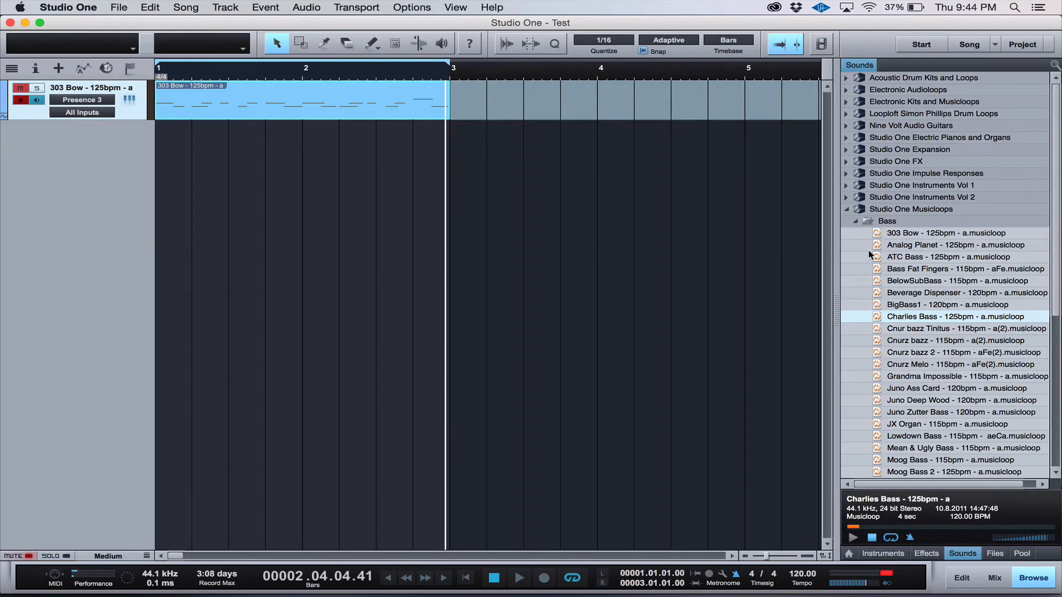
pyautogui.click(855, 220)
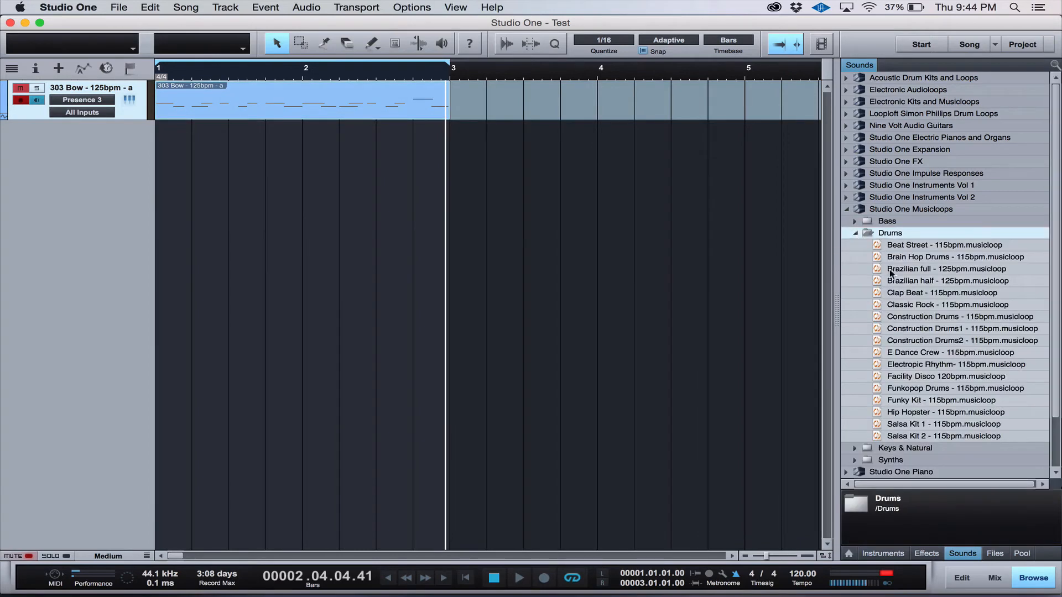
# Step: Add the 'Beat Street - 115bpm' loop trimmed to bar 3, then expand Instruments Vol 1 Bass
pyautogui.click(943, 244)
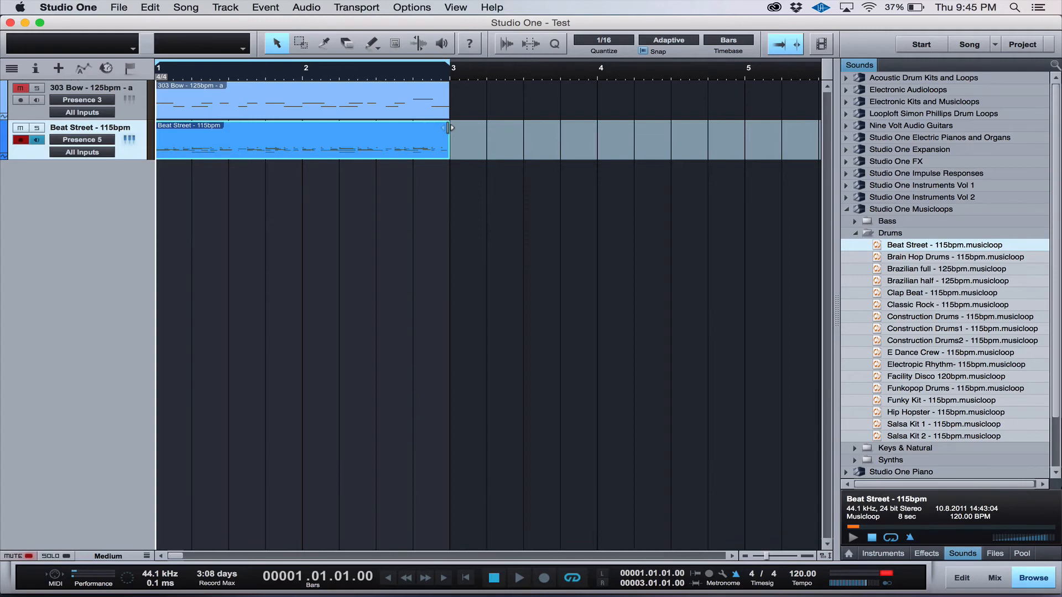
pyautogui.click(519, 577)
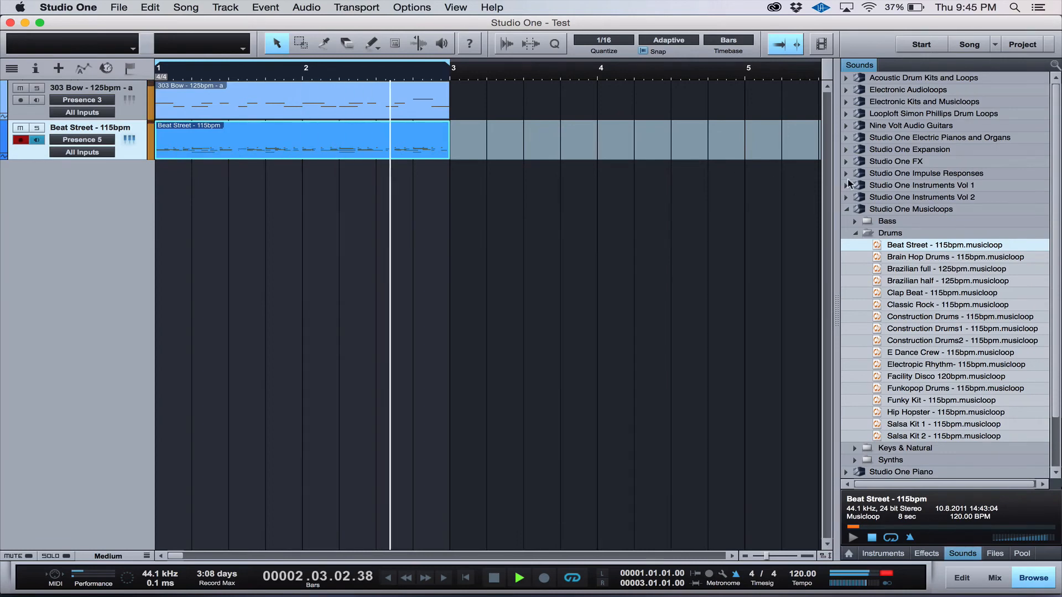
pyautogui.click(847, 185)
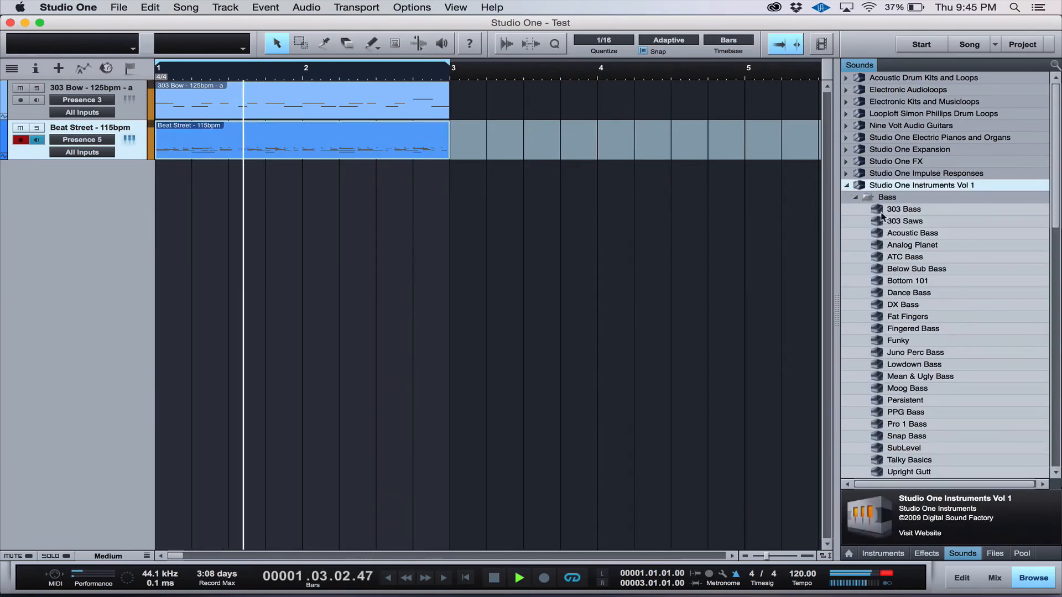
# Step: Audition DX Bass, load Moog Bass into the 303 Bow Presence, then collapse the Bass presets
pyautogui.click(909, 292)
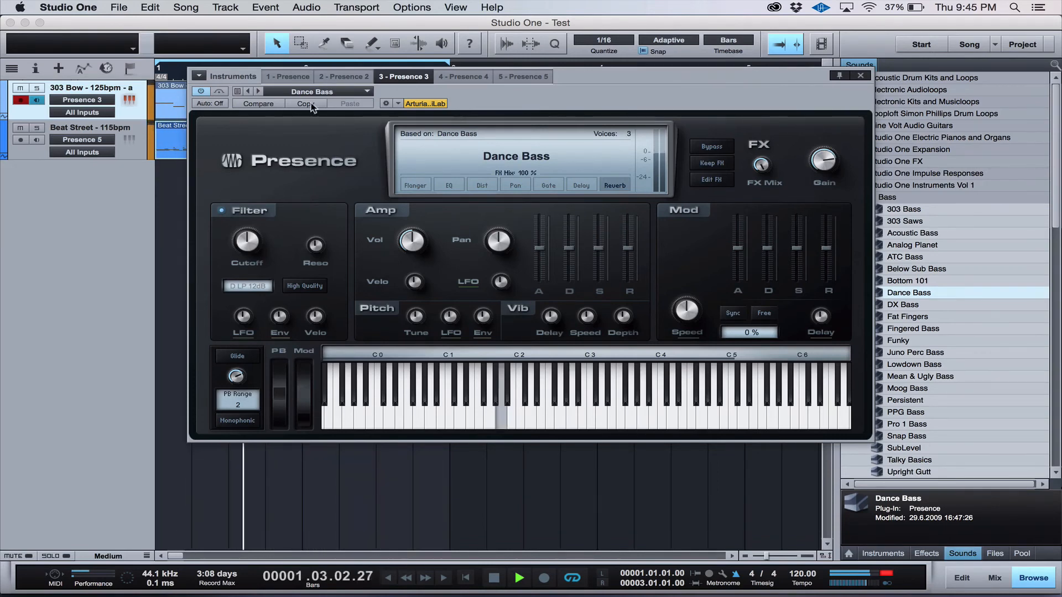
pyautogui.click(903, 304)
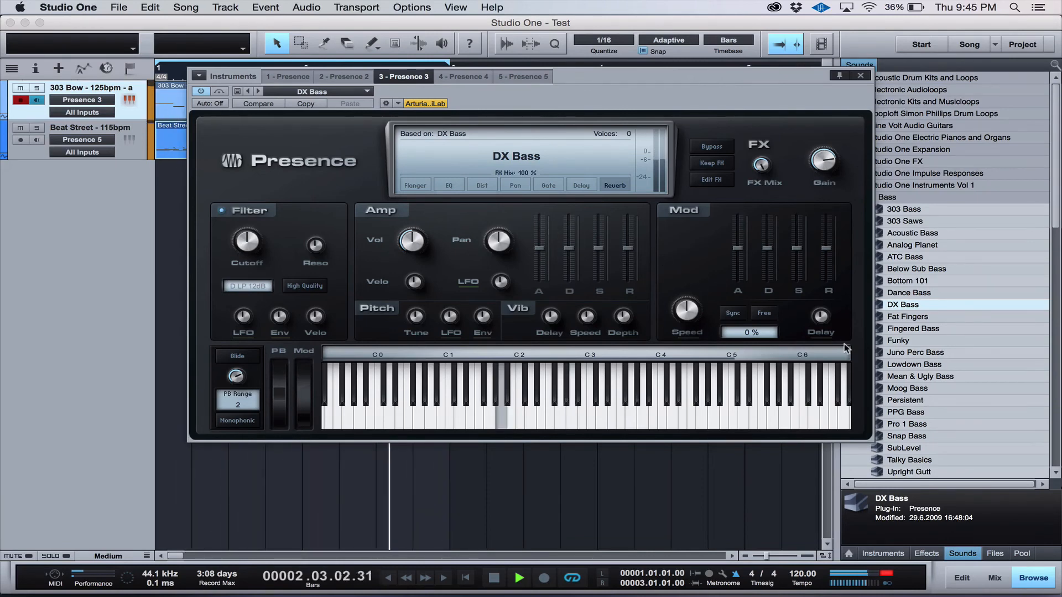
pyautogui.click(907, 388)
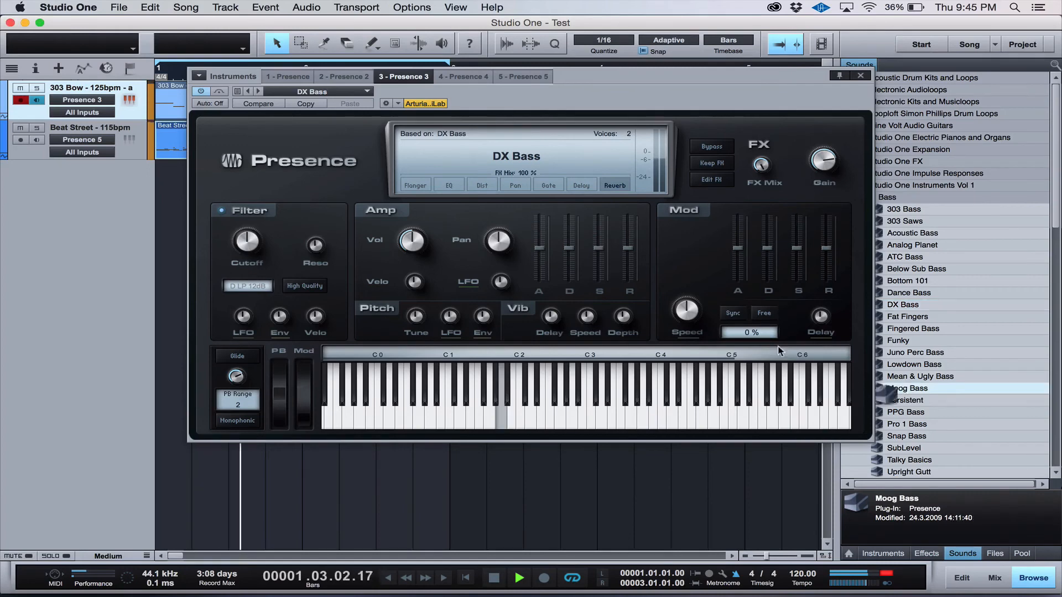
pyautogui.doubleClick(908, 388)
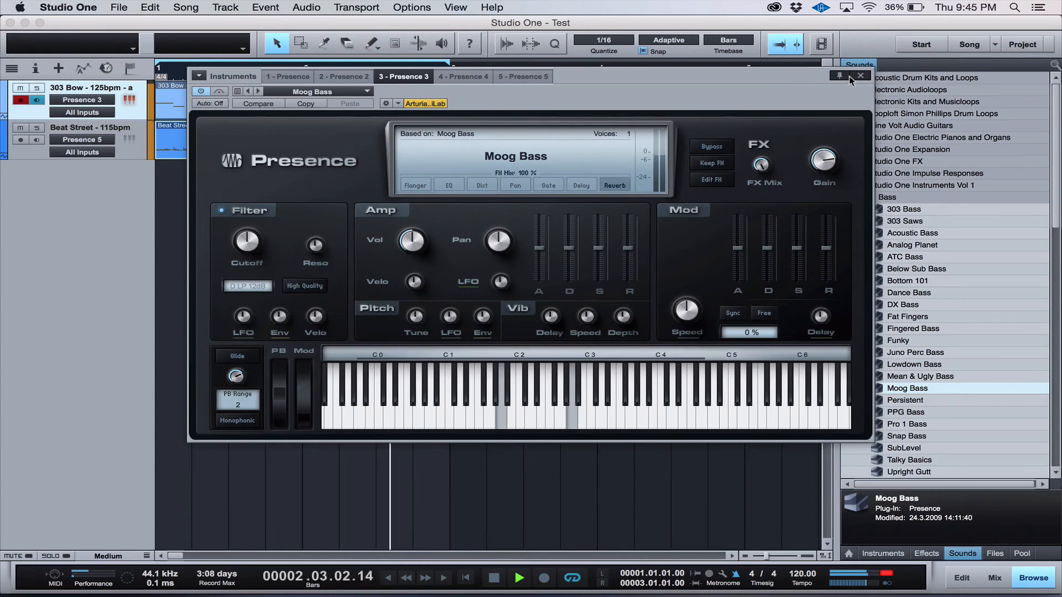
pyautogui.click(860, 75)
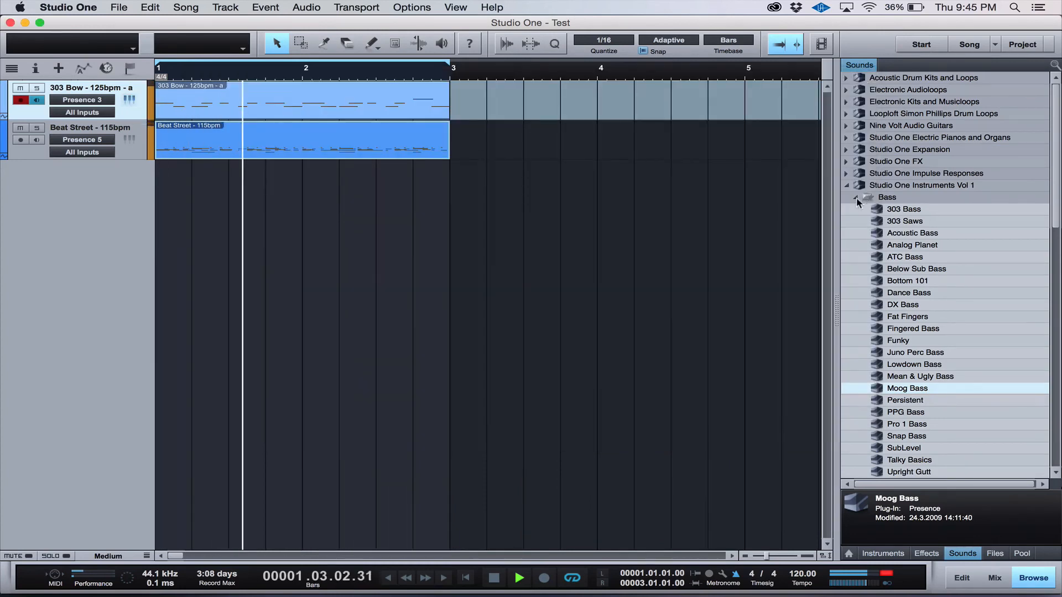
pyautogui.click(854, 197)
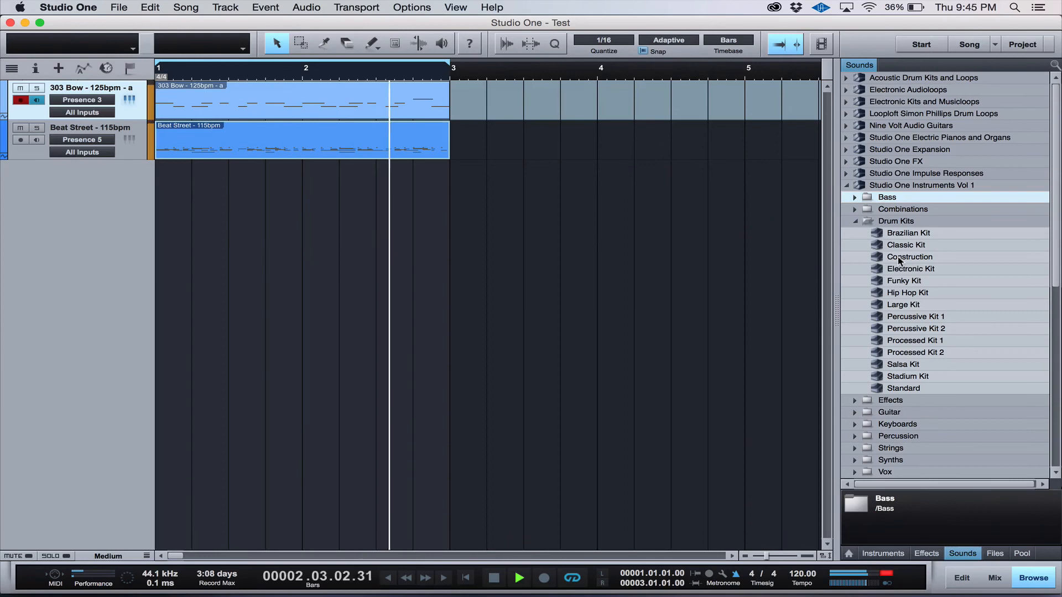
# Step: Load Hip Hop Kit, then Processed Kit 1, into Presence and close the editor
pyautogui.click(910, 269)
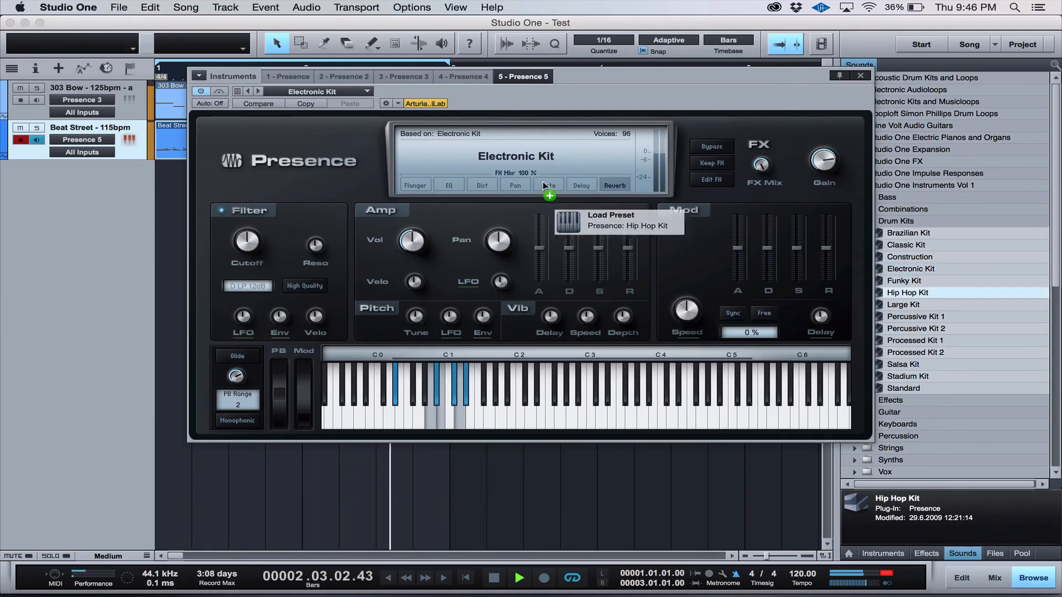
pyautogui.doubleClick(907, 292)
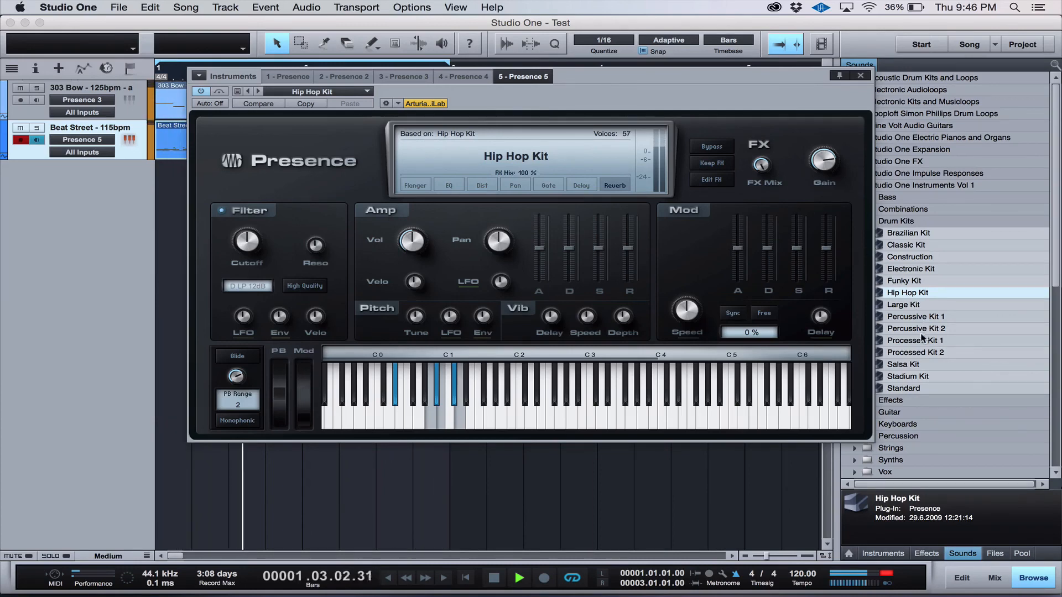
pyautogui.click(914, 340)
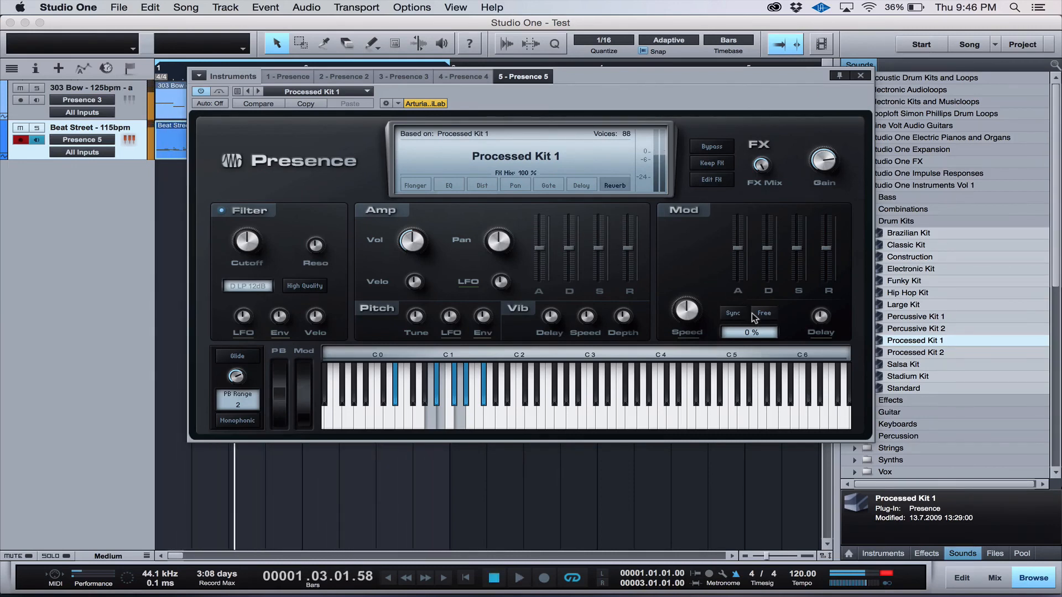
pyautogui.moveTo(860, 76)
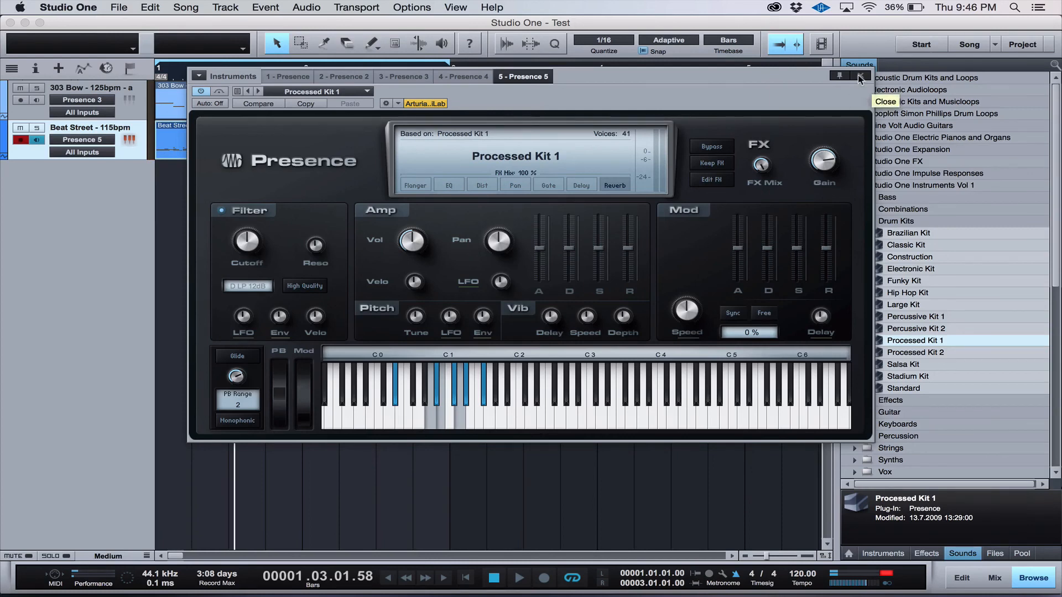
pyautogui.click(861, 75)
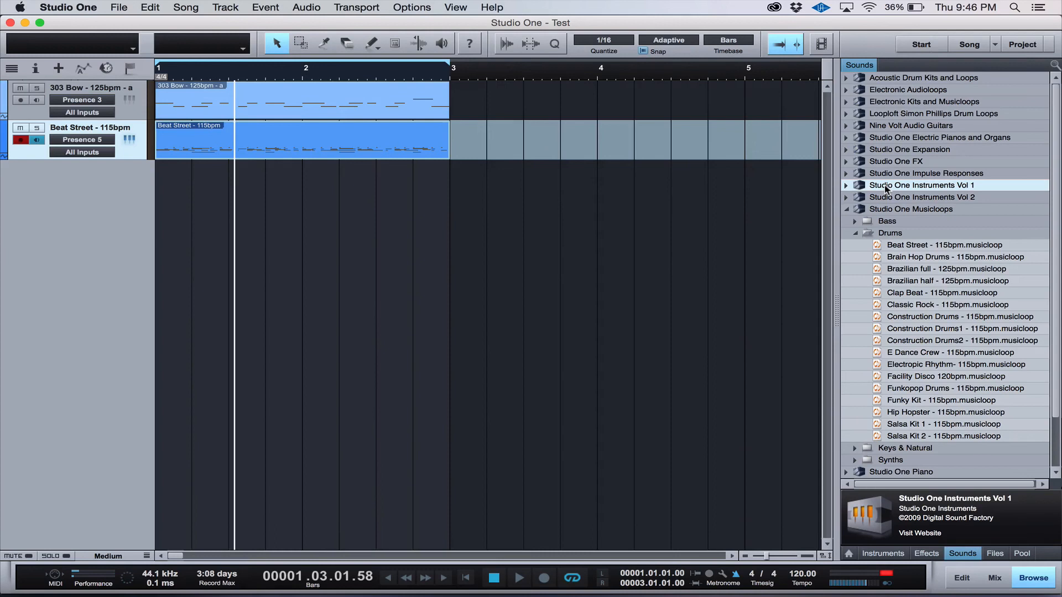
pyautogui.moveTo(880, 209)
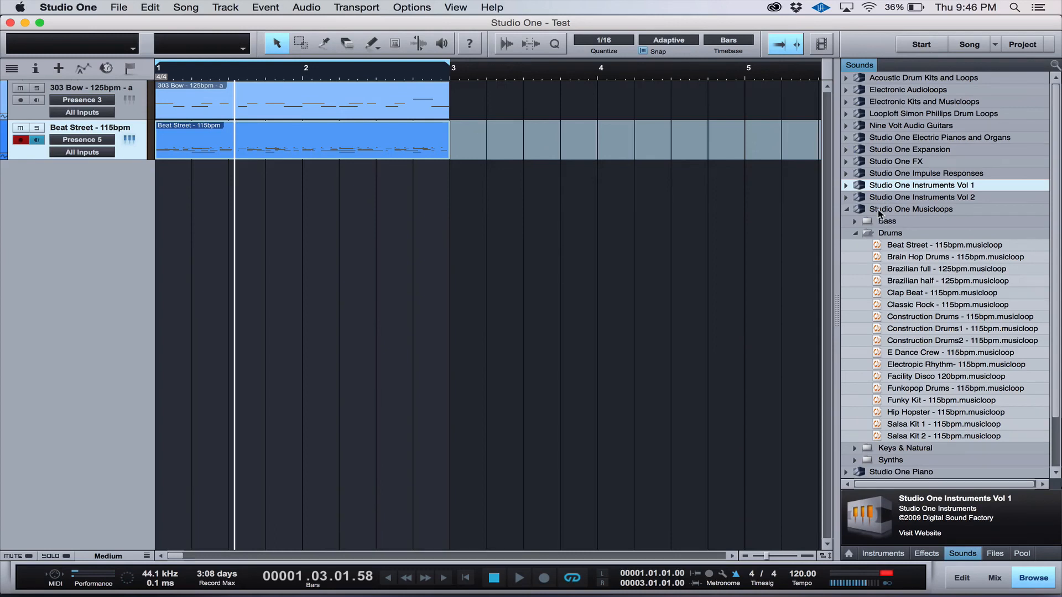
# Step: Collapse the Studio One Musicloops library in the Sounds browser
pyautogui.click(846, 208)
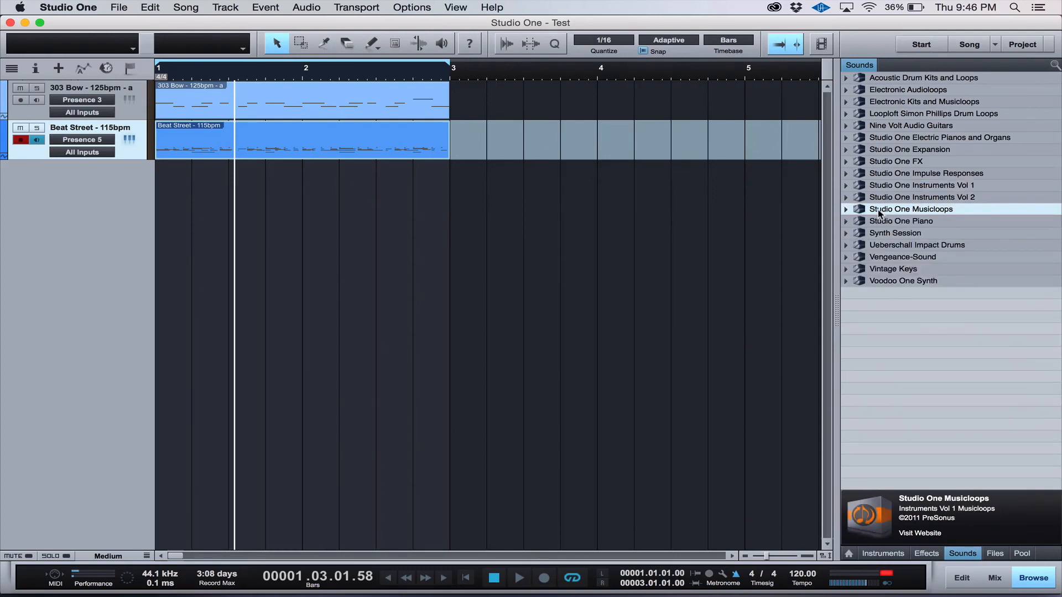